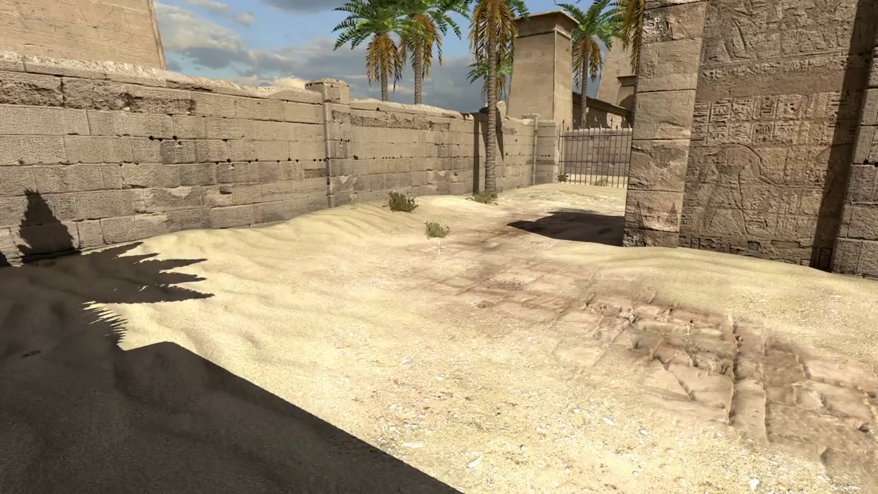
pyautogui.moveTo(439, 247)
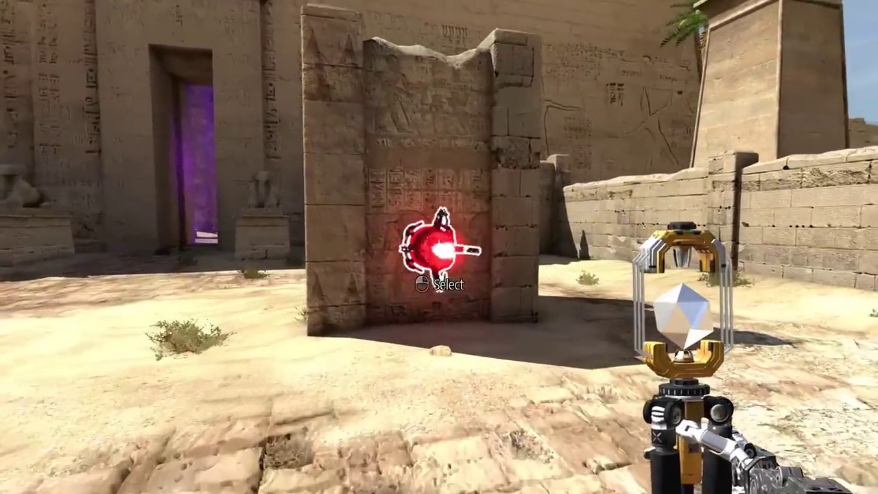
pyautogui.click(439, 254)
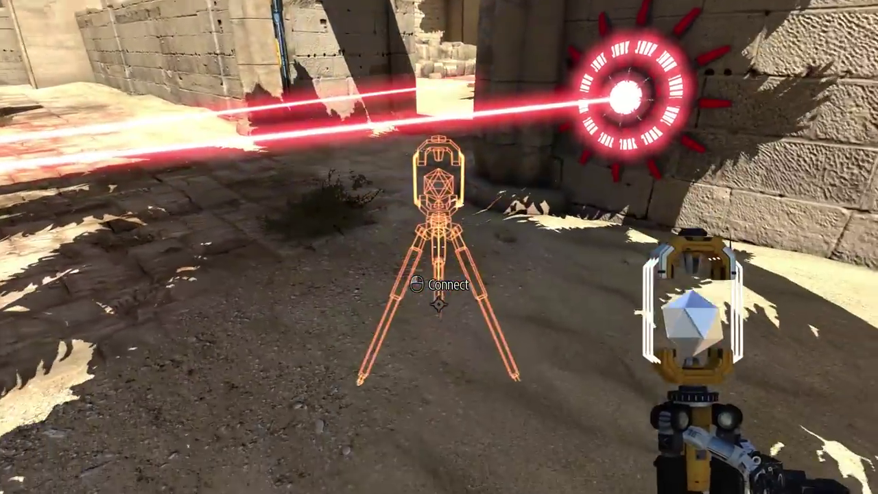
# Step: Place the carried connector on the rocks near the red laser beams
pyautogui.click(439, 288)
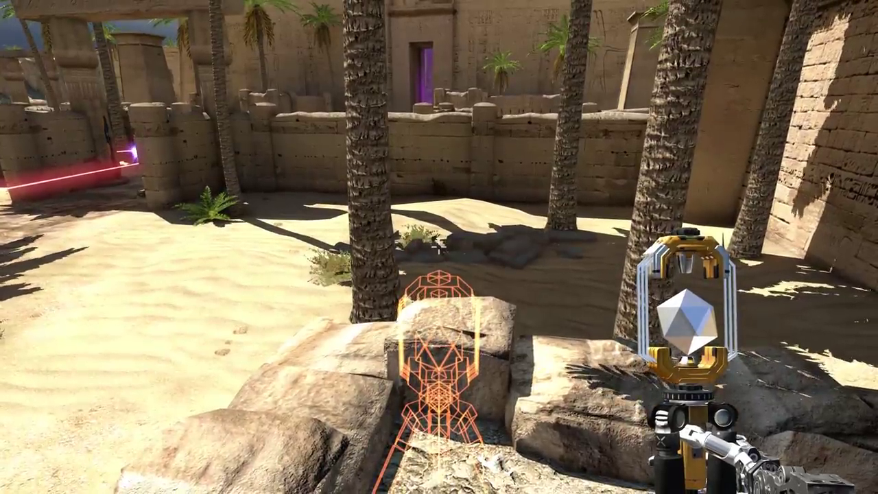
pyautogui.moveTo(439, 247)
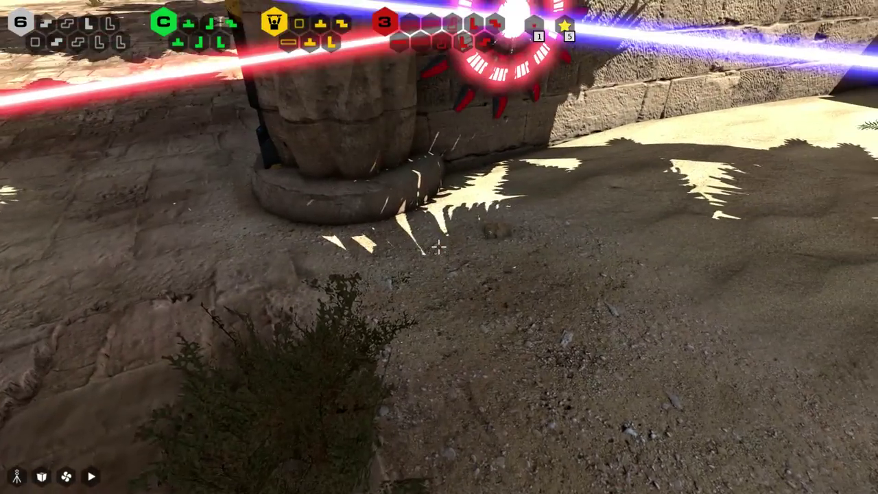
pyautogui.moveTo(439, 247)
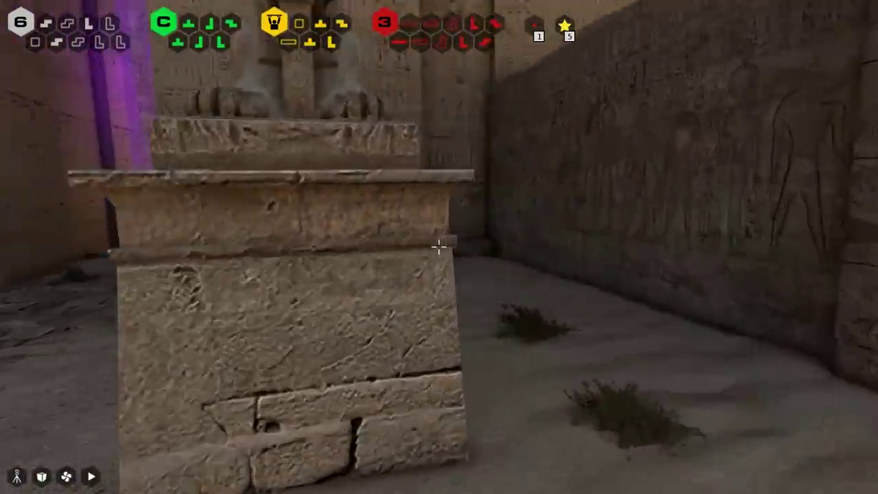
pyautogui.moveTo(439, 247)
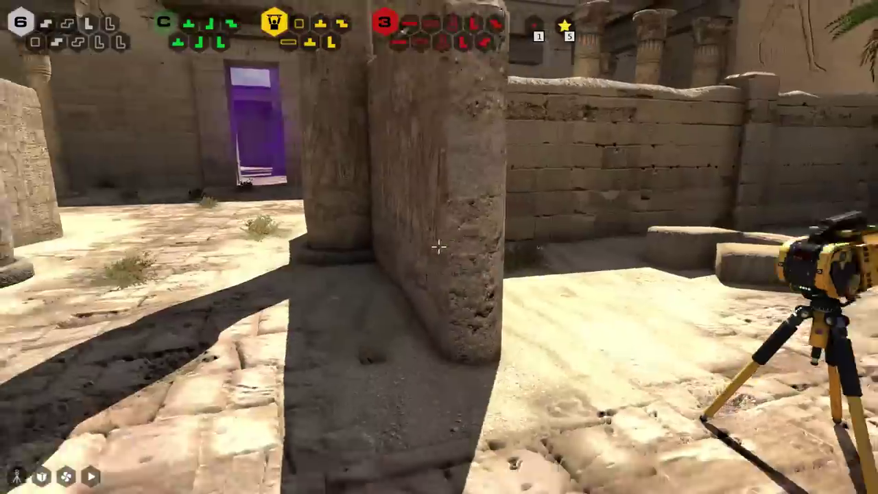
pyautogui.moveTo(439, 247)
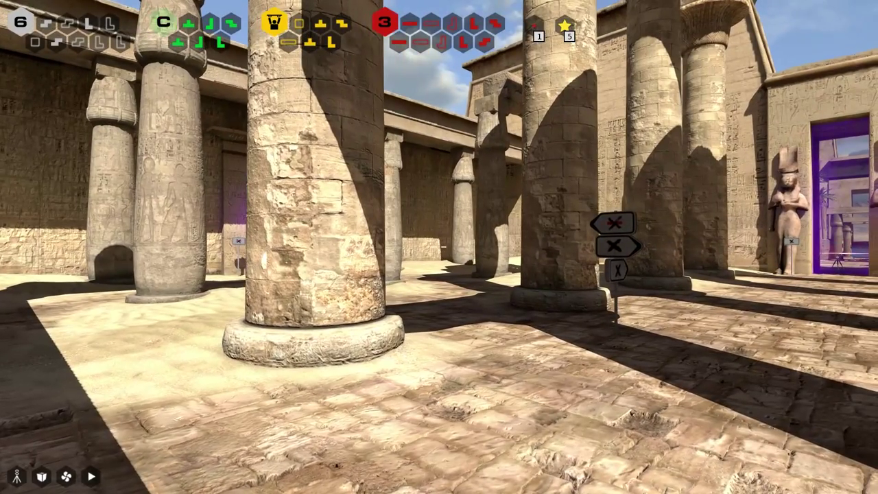
pyautogui.moveTo(439, 247)
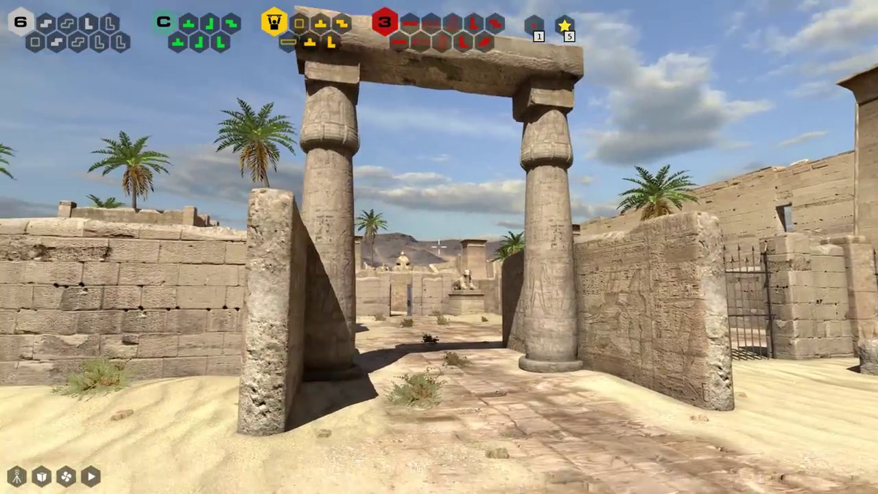
pyautogui.moveTo(439, 247)
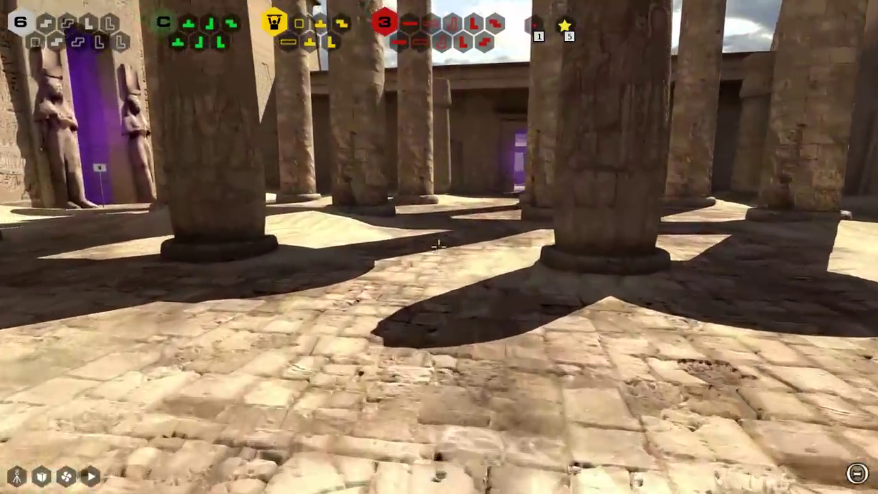
pyautogui.moveTo(439, 247)
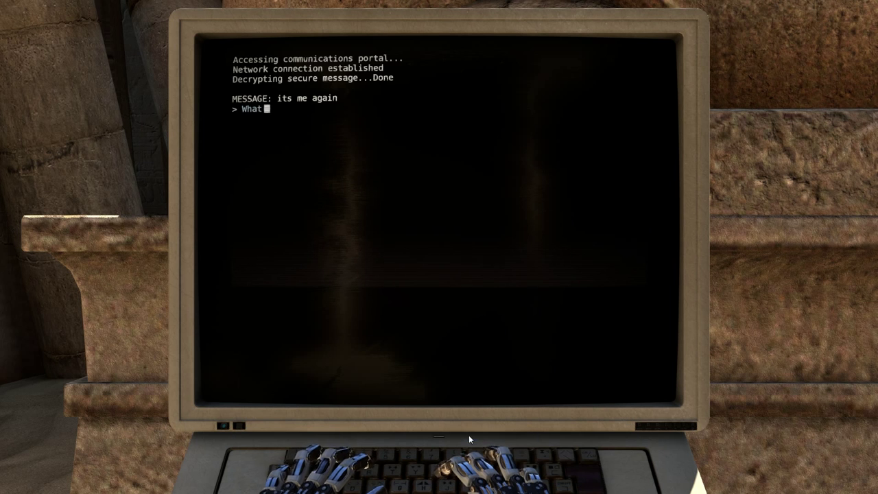
# Step: Ask the messenger 'What happened?' and learn the word FAITH
pyautogui.write('happened?')
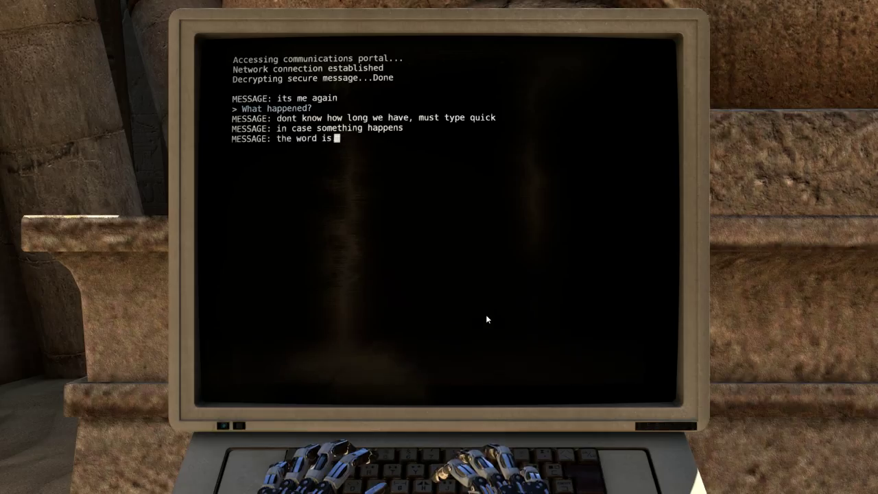
pyautogui.write('FAITH')
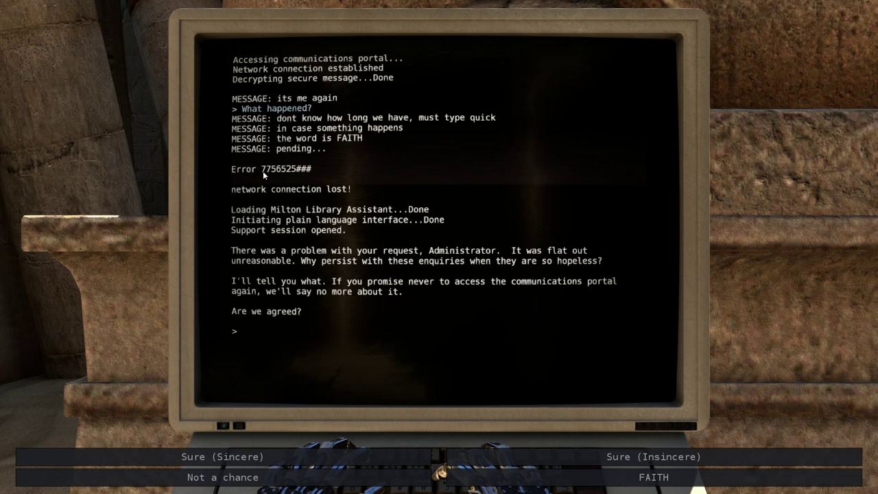
# Step: Answer Milton with FAITH to confirm identity and get the real-world exit offer
pyautogui.click(653, 477)
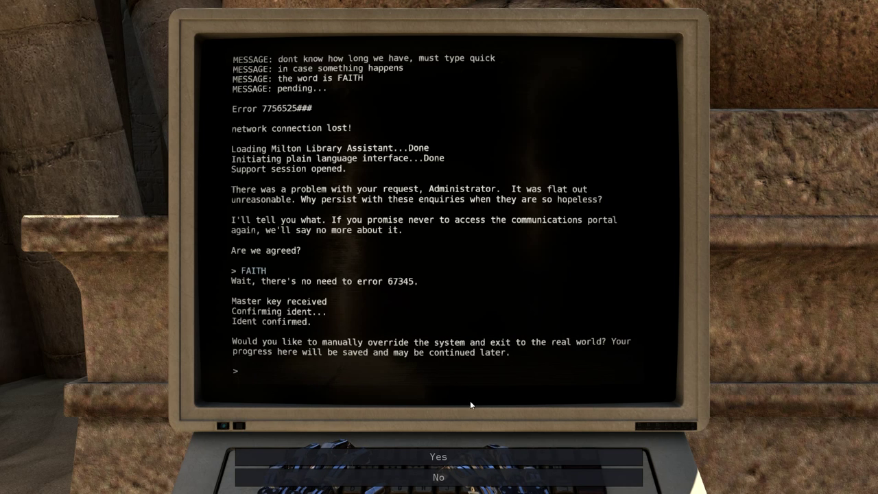
pyautogui.click(438, 457)
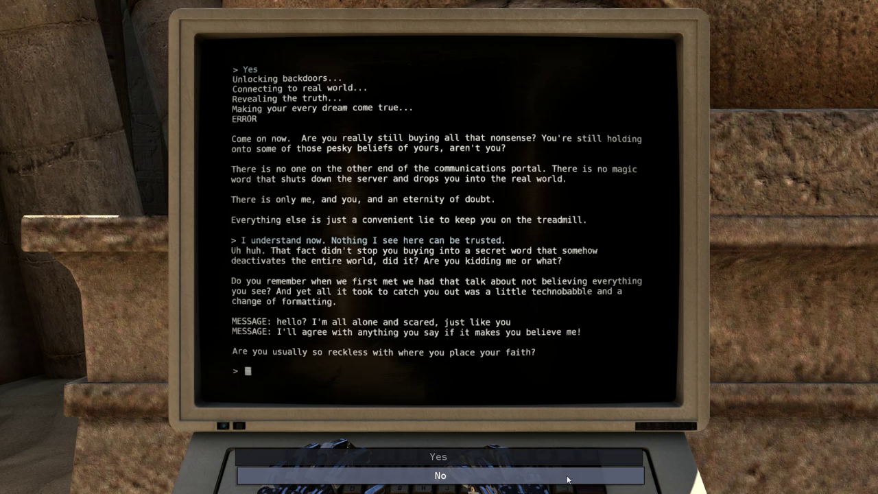
# Step: Answer 'No' to being reckless with faith, reaching the free-question offer
pyautogui.click(439, 475)
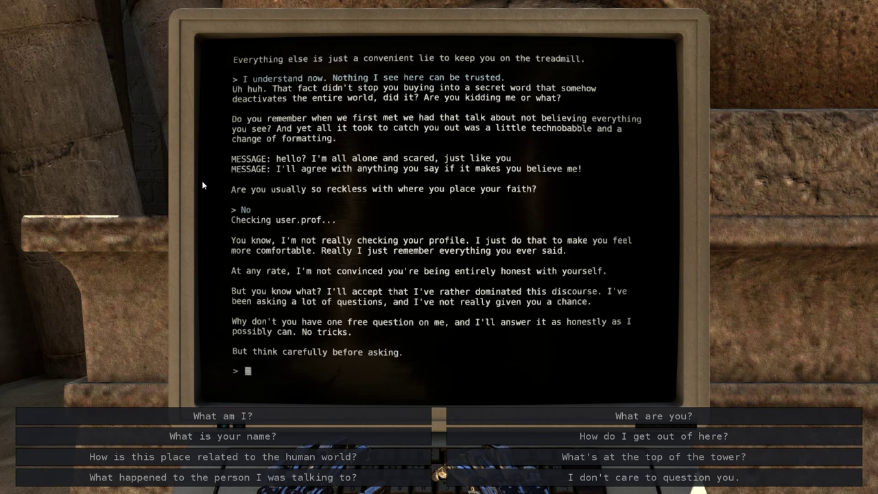
pyautogui.moveTo(210, 190)
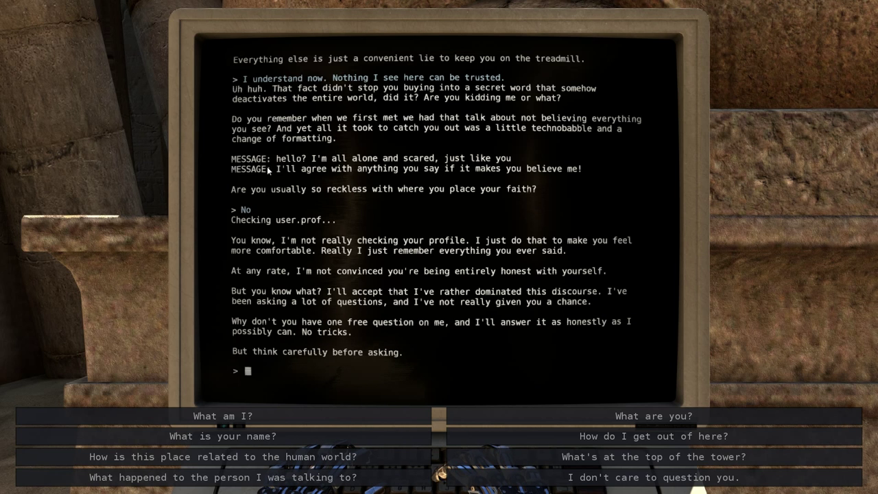
# Step: Ask Milton 'What's at the top of the tower?' as the free question
pyautogui.click(653, 456)
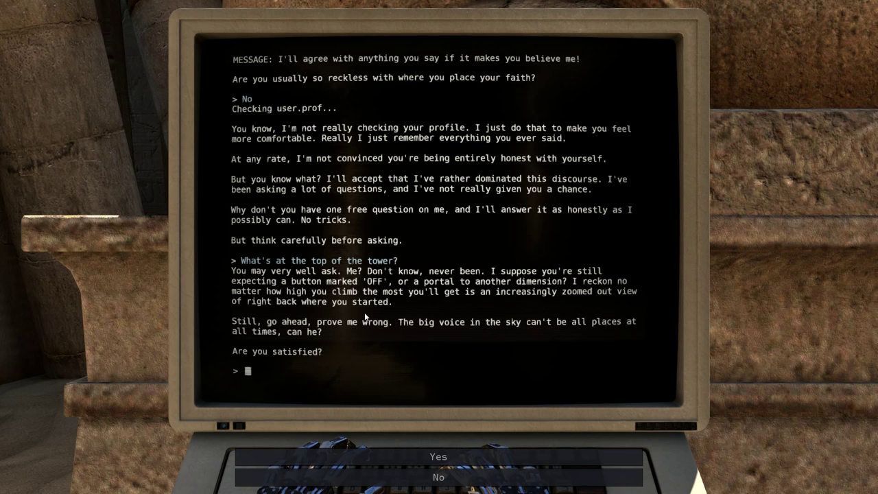
# Step: Answer 'No' to 'Are you satisfied?' and enter list at the archive prompt
pyautogui.click(439, 477)
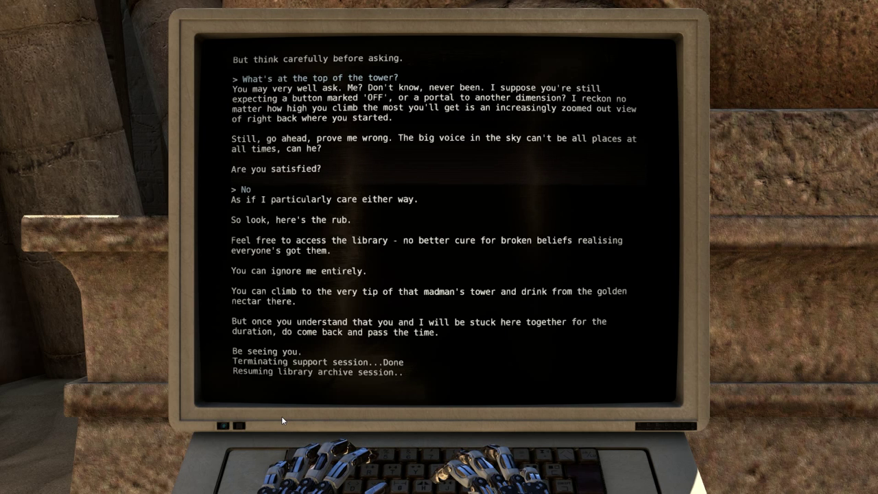
pyautogui.write('list')
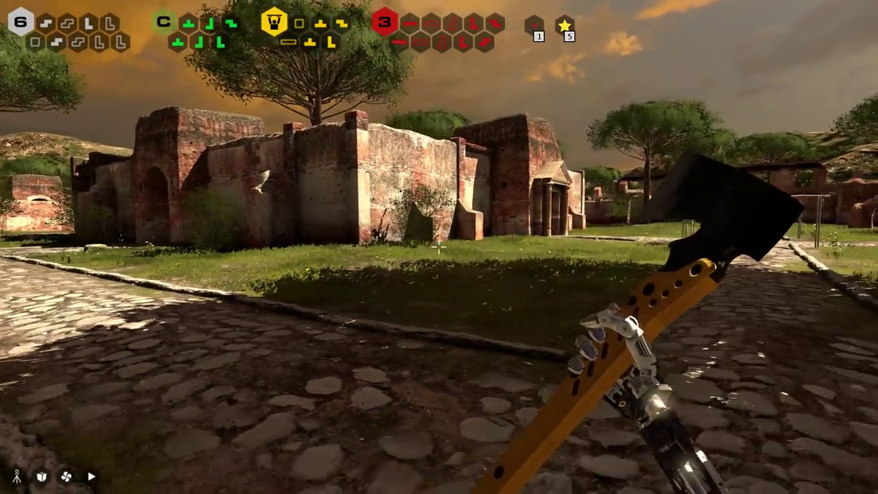
pyautogui.moveTo(439, 247)
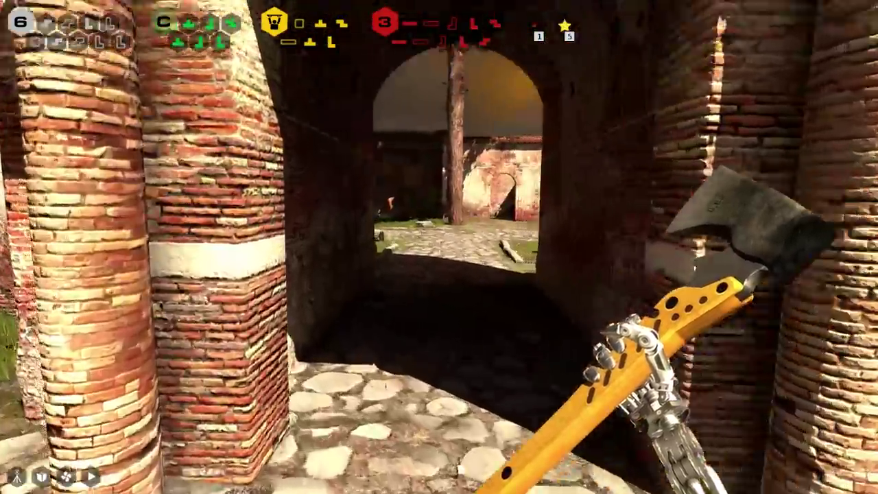
pyautogui.moveTo(439, 247)
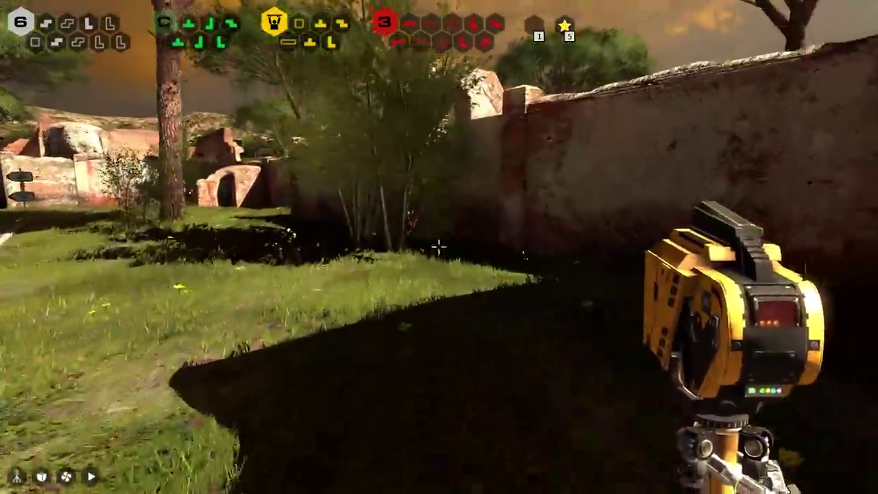
pyautogui.moveTo(438, 247)
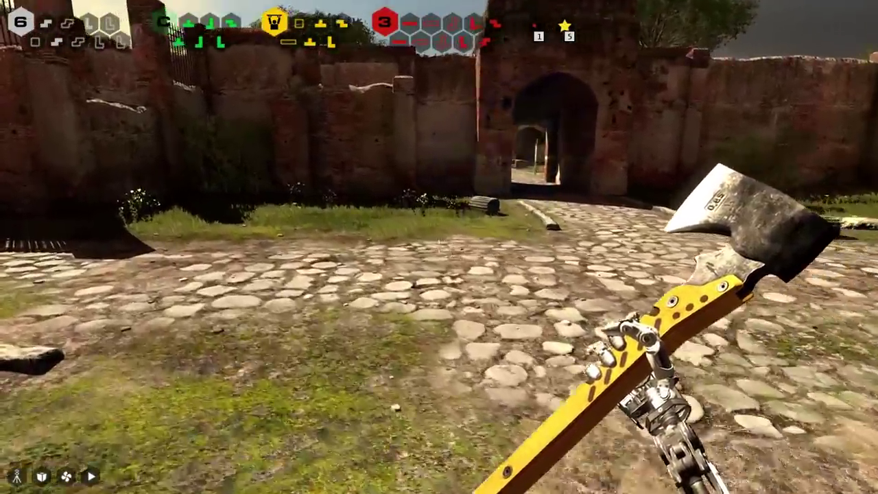
pyautogui.moveTo(439, 247)
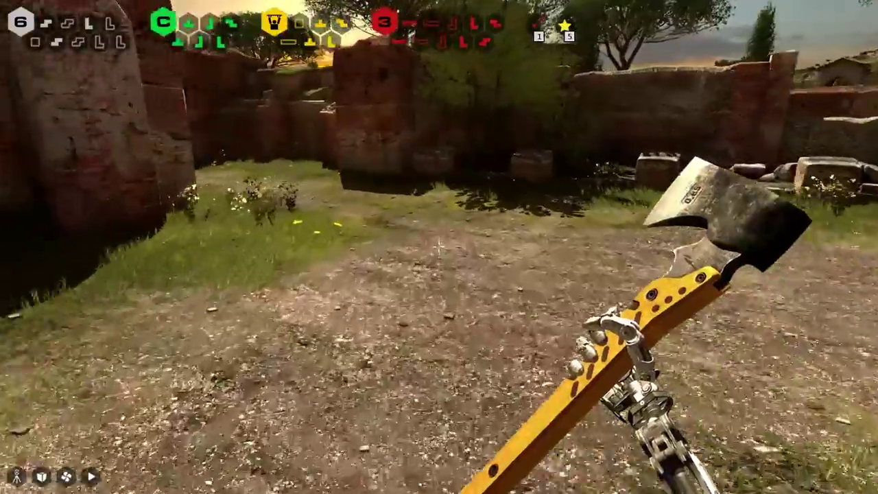
pyautogui.moveTo(439, 247)
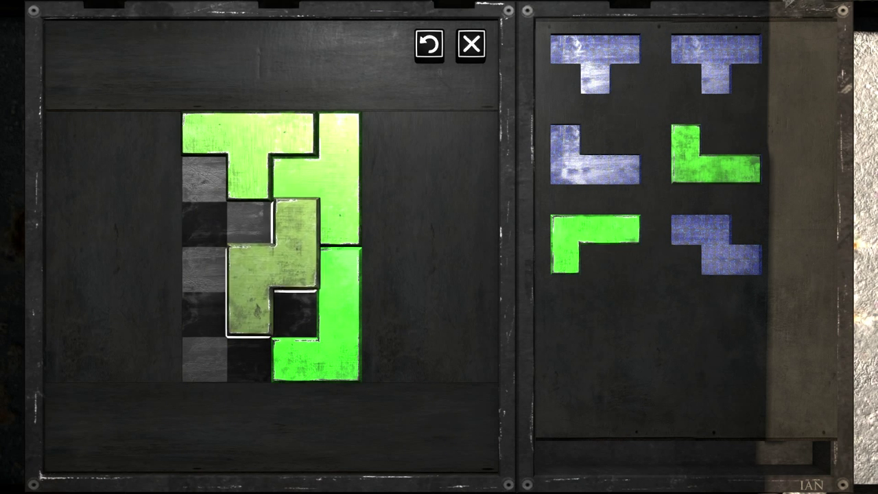
# Step: Rearrange the Z and T pieces in the green sigil grid and take the L piece
pyautogui.moveTo(267, 144); pyautogui.dragTo(487, 130)
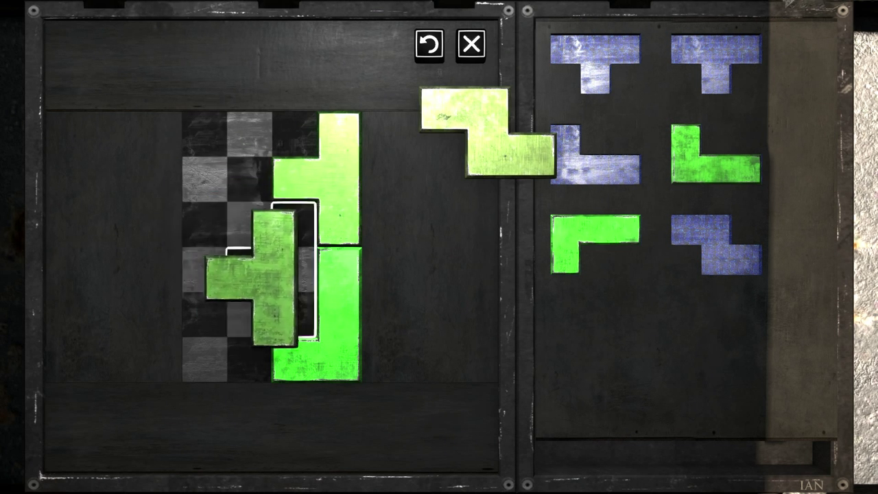
pyautogui.moveTo(480, 131); pyautogui.dragTo(240, 158)
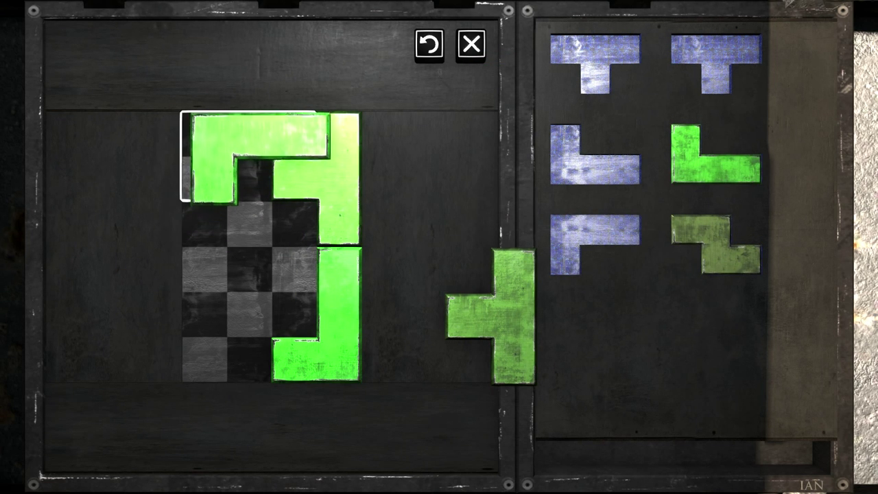
pyautogui.moveTo(500, 316); pyautogui.dragTo(322, 315)
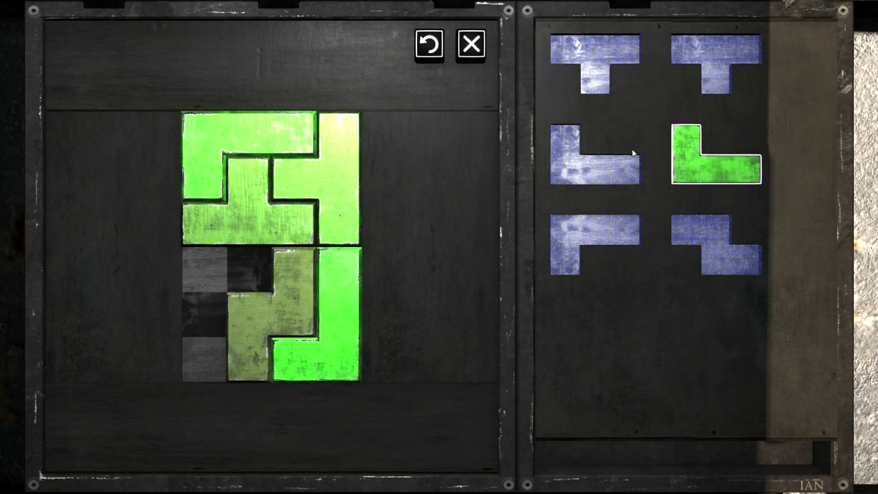
pyautogui.click(471, 43)
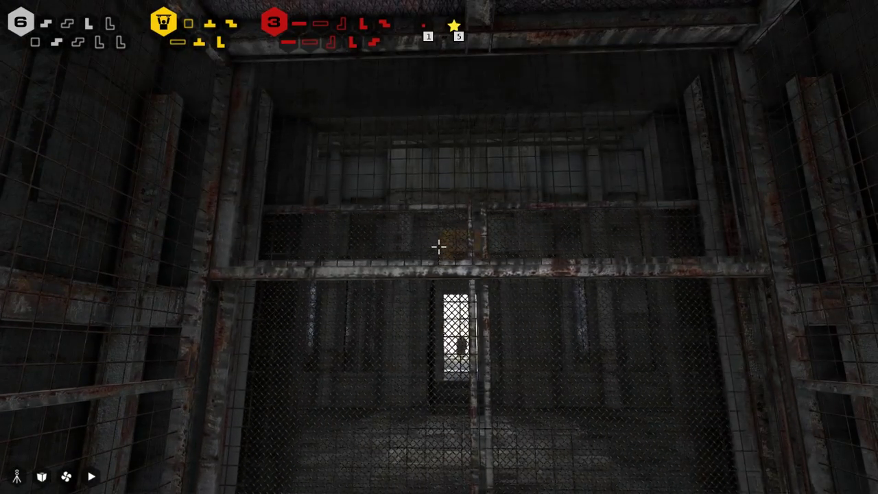
pyautogui.moveTo(439, 247)
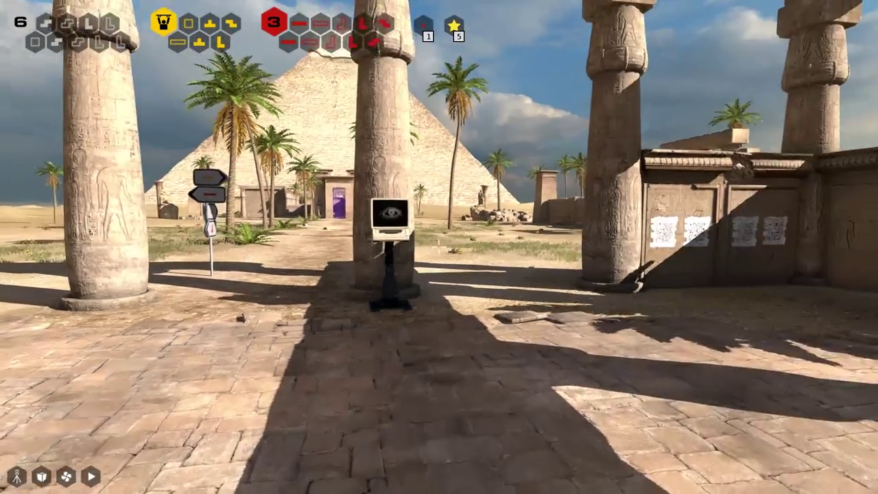
# Step: Use the archive terminal and enter list to show three cached files
pyautogui.click(390, 220)
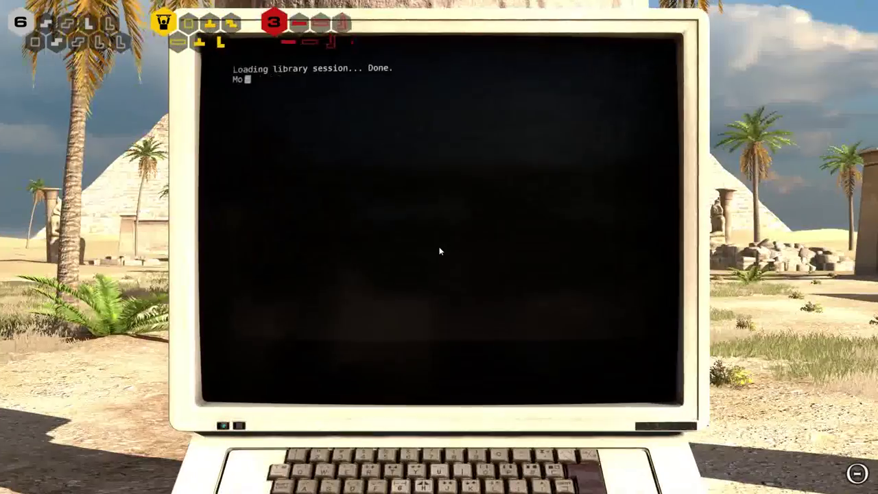
pyautogui.write('list')
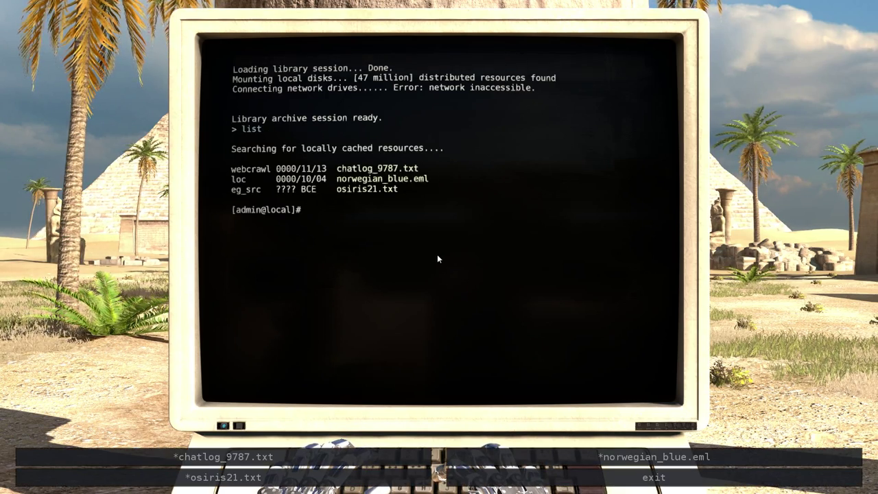
# Step: Open chatlog_9787.txt and scroll through Omar and Lana123's chat
pyautogui.write('open chatlog_9787.t')
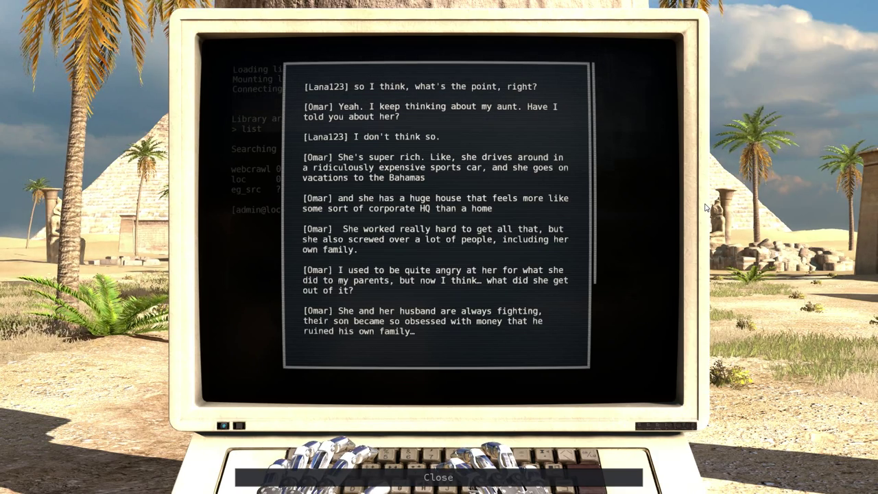
pyautogui.scroll(-3)
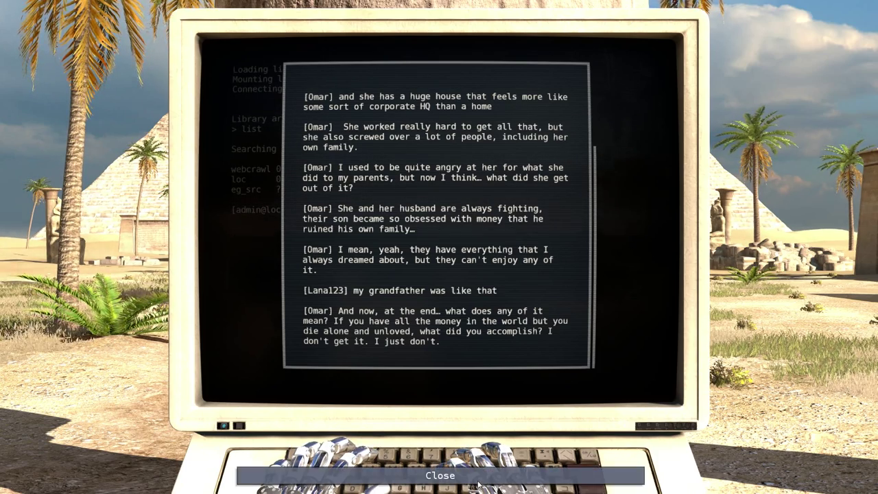
# Step: Close the chat log and open the norwegian_blue.eml email
pyautogui.click(440, 476)
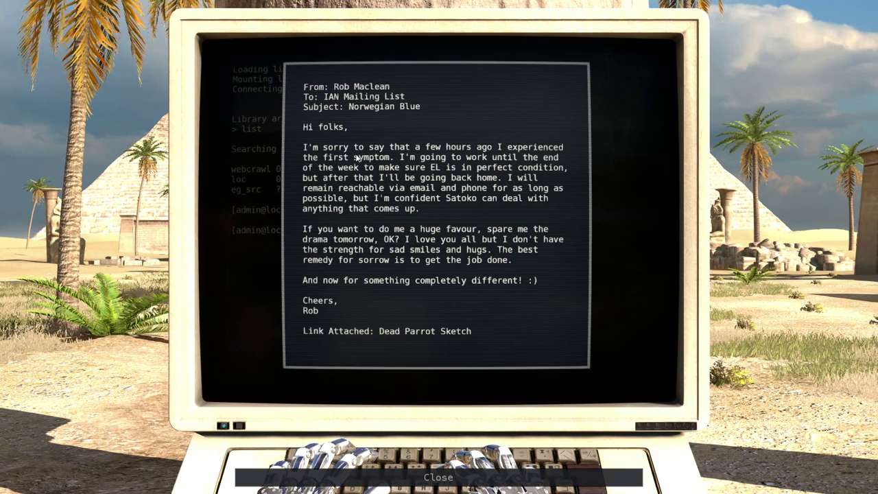
pyautogui.moveTo(322, 136)
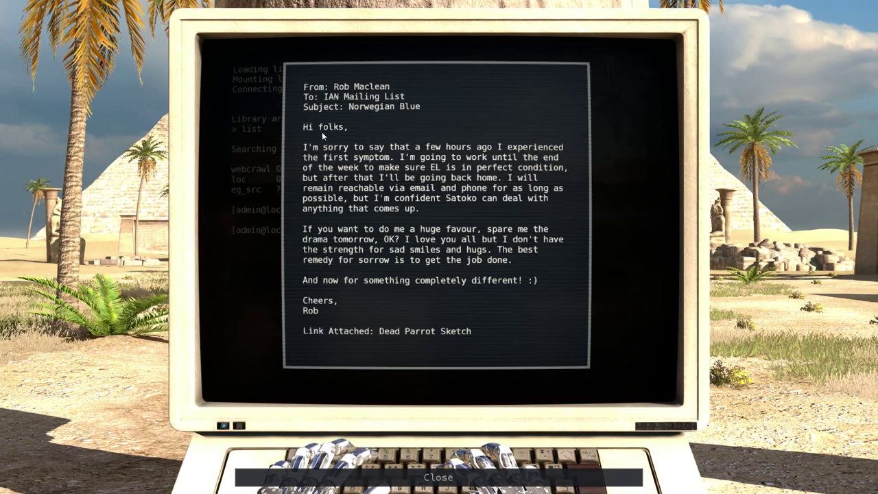
pyautogui.moveTo(775, 401)
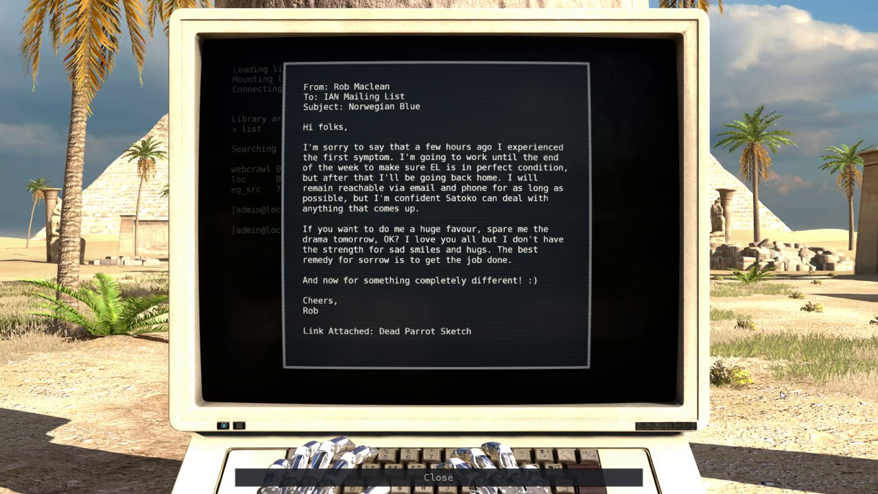
pyautogui.moveTo(361, 354)
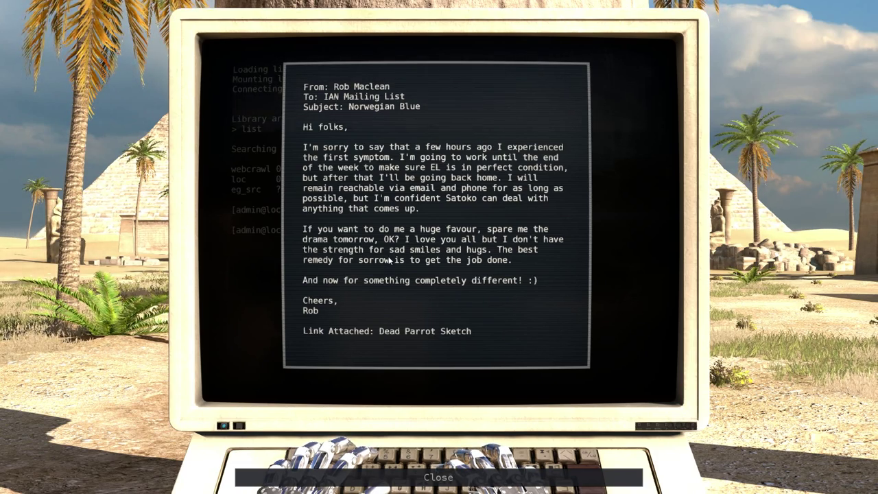
pyautogui.moveTo(549, 107)
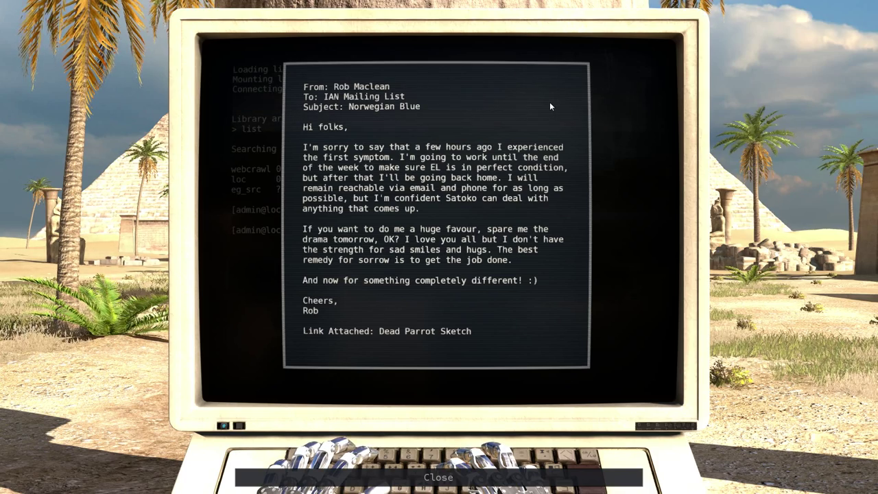
pyautogui.moveTo(439, 477)
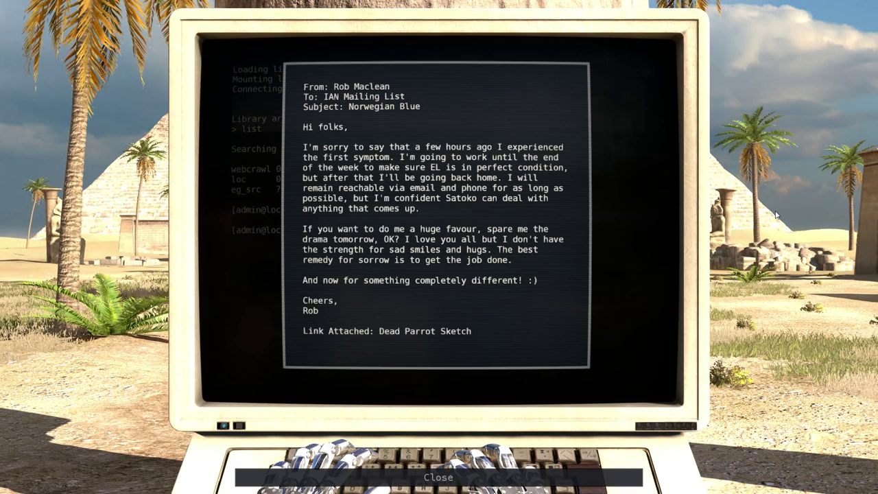
pyautogui.moveTo(541, 277)
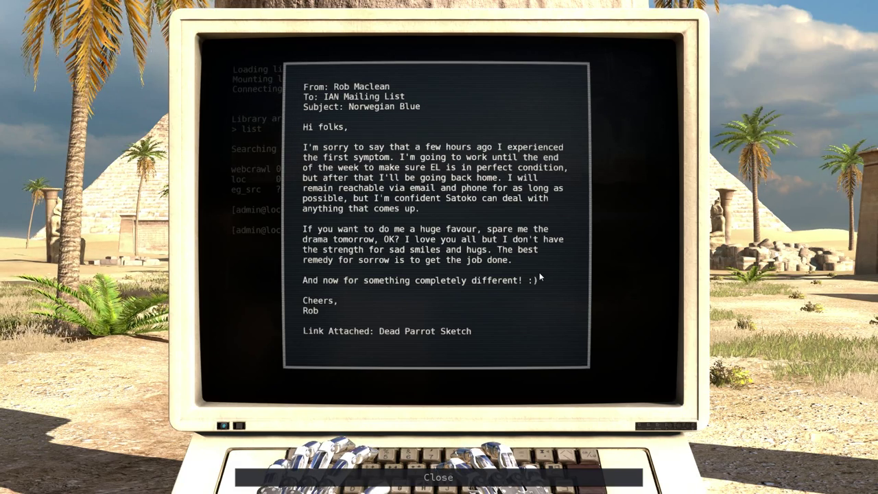
pyautogui.moveTo(517, 285)
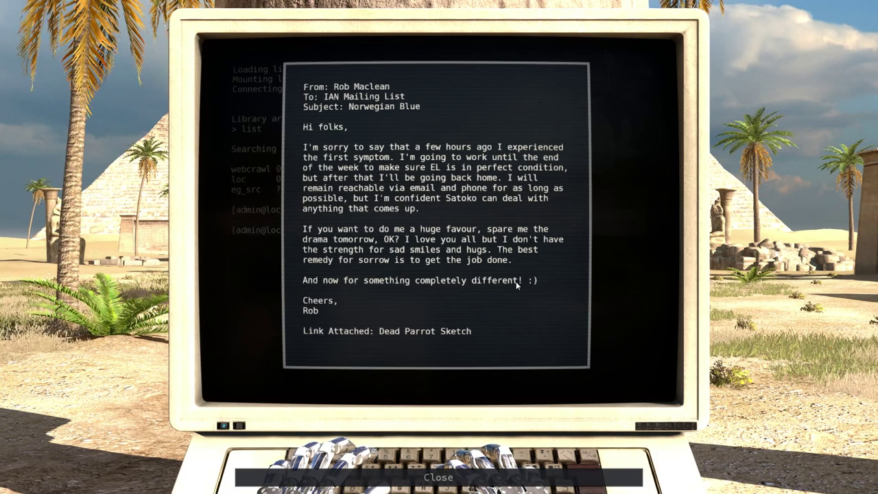
pyautogui.moveTo(578, 239)
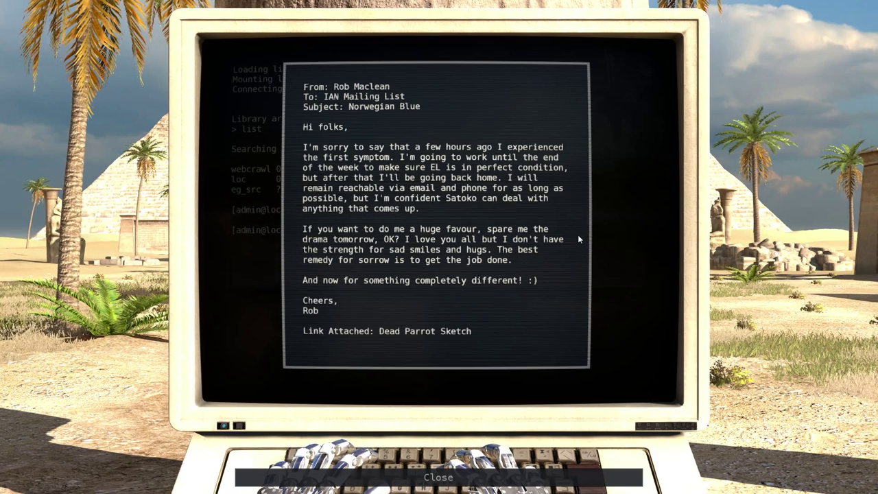
pyautogui.moveTo(580, 229)
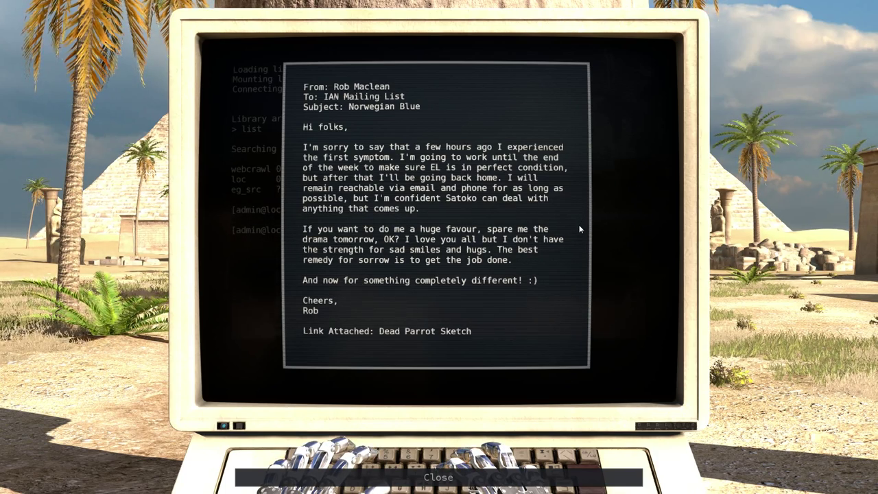
pyautogui.moveTo(439, 476)
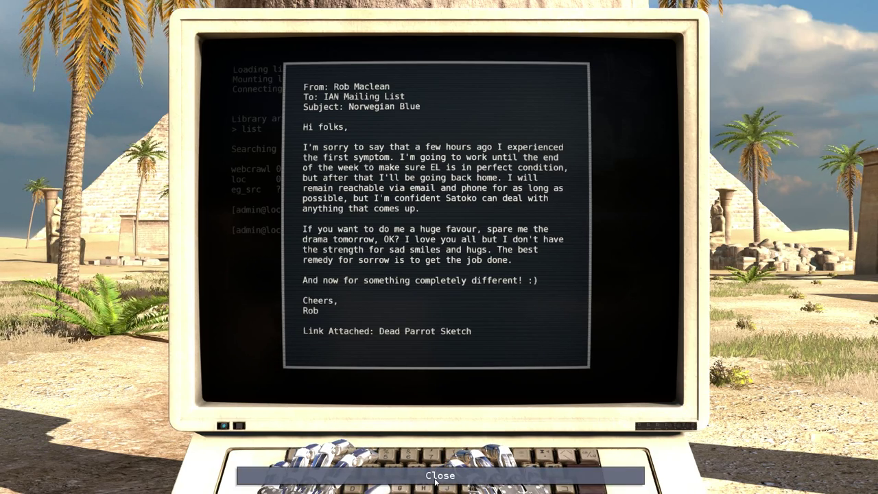
# Step: Close the Norwegian Blue email to continue to the Dying Man and Scribe archive
pyautogui.click(439, 475)
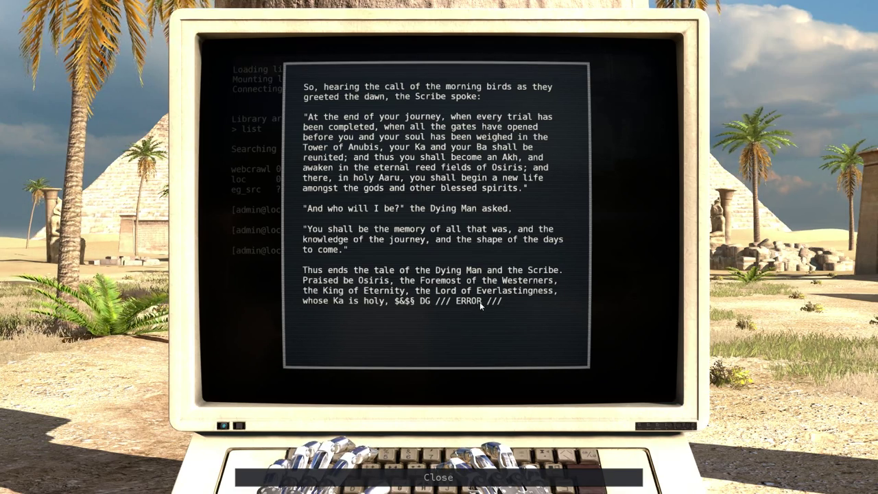
# Step: Close the osiris21.txt tale and exit the terminal into the desert courtyard
pyautogui.click(439, 477)
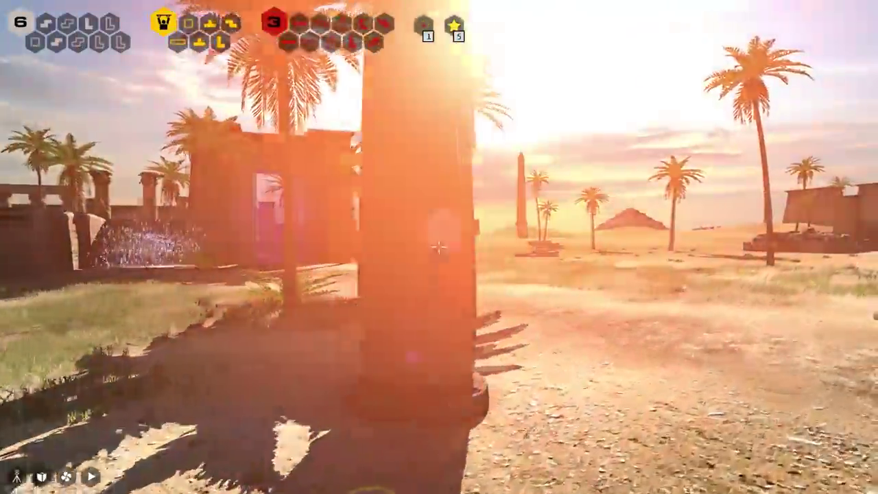
pyautogui.moveTo(439, 247)
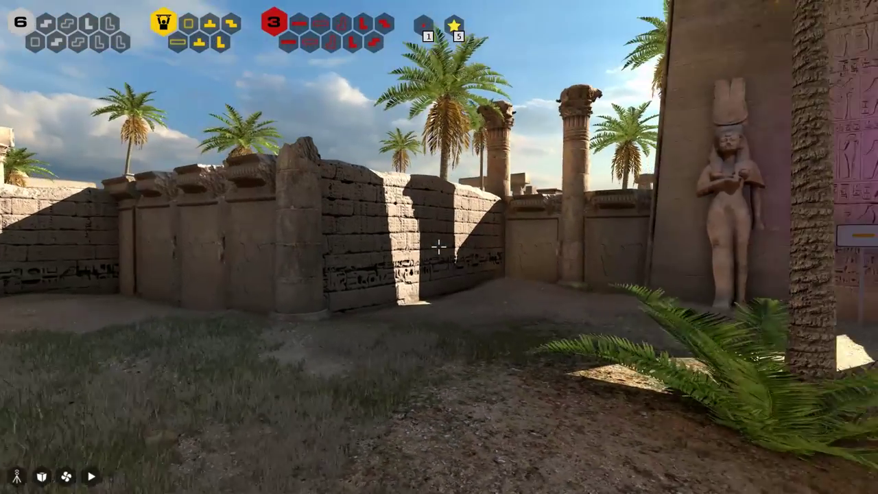
pyautogui.moveTo(274, 247)
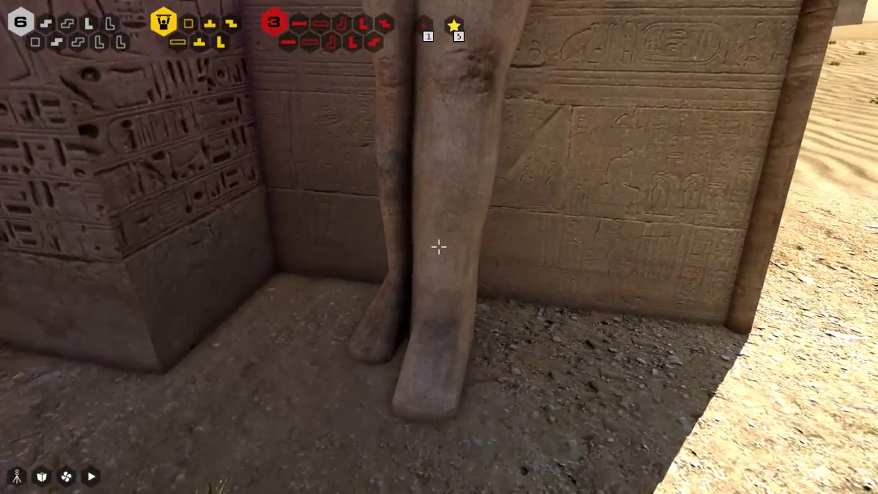
pyautogui.moveTo(439, 247)
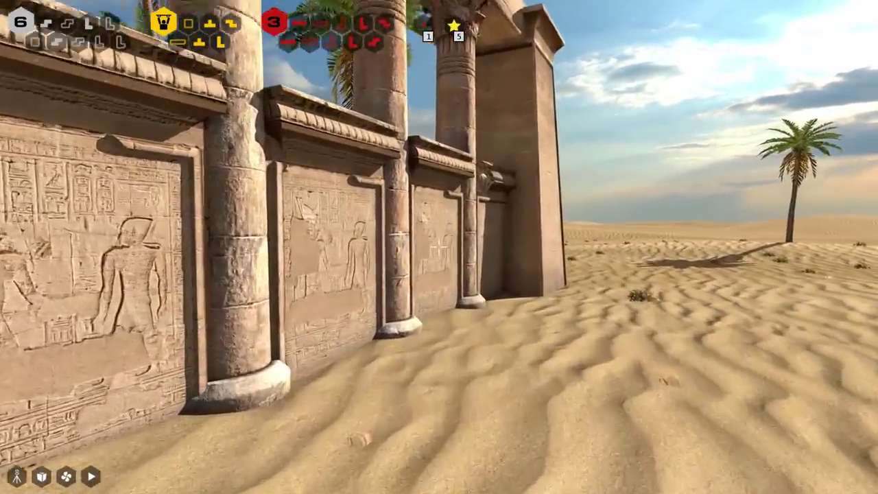
pyautogui.moveTo(439, 246)
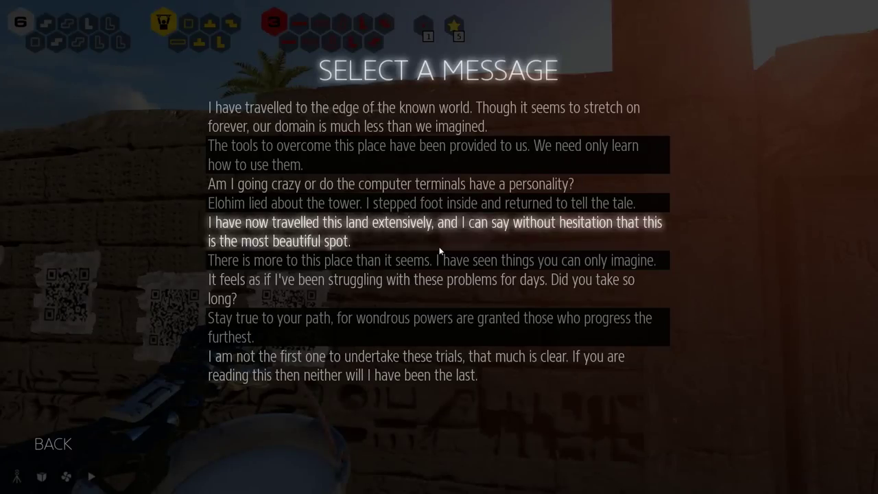
pyautogui.moveTo(775, 241)
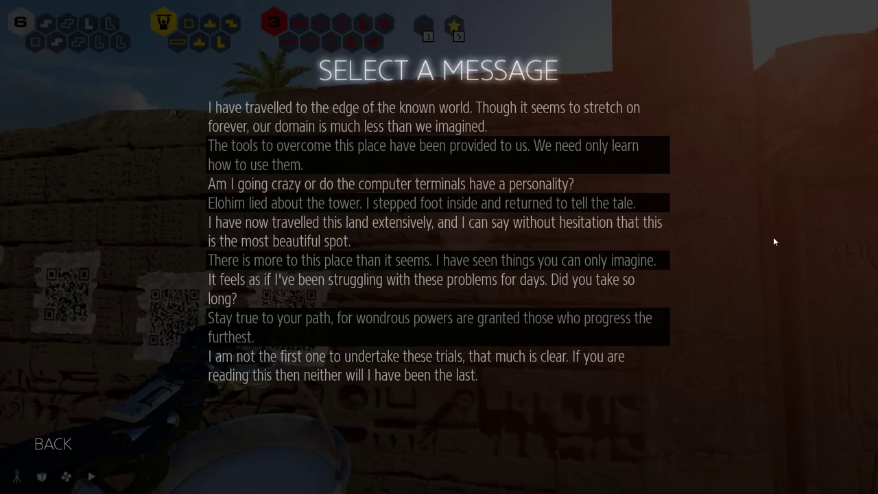
pyautogui.moveTo(791, 260)
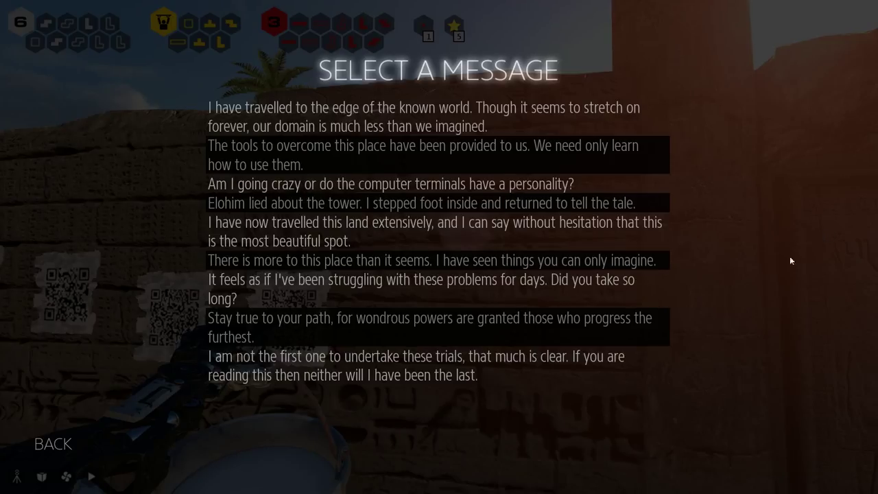
pyautogui.moveTo(32, 385)
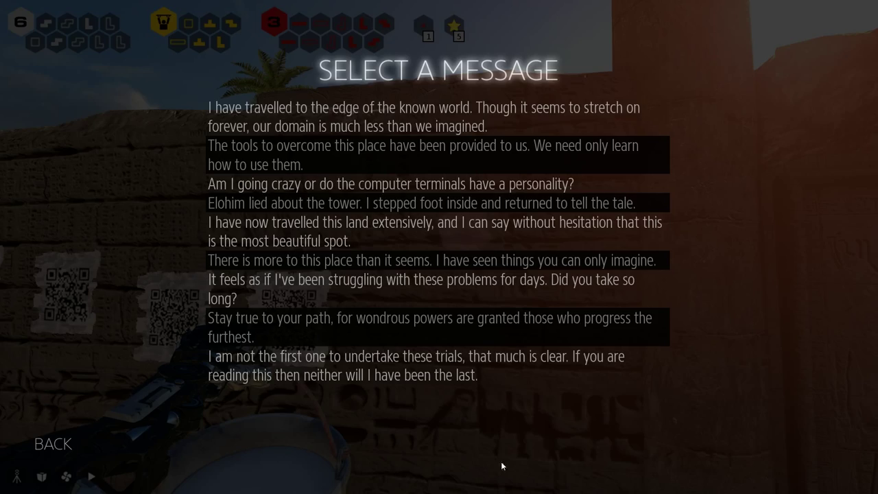
pyautogui.click(53, 444)
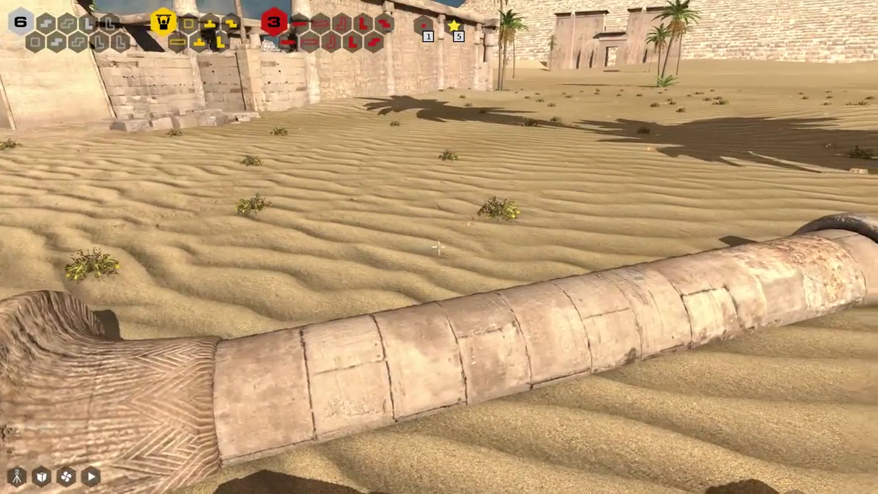
pyautogui.moveTo(439, 247)
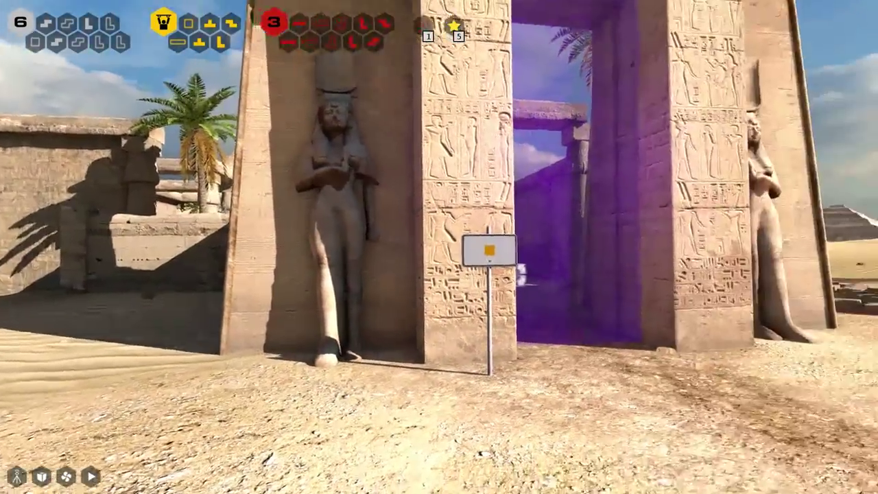
pyautogui.moveTo(439, 247)
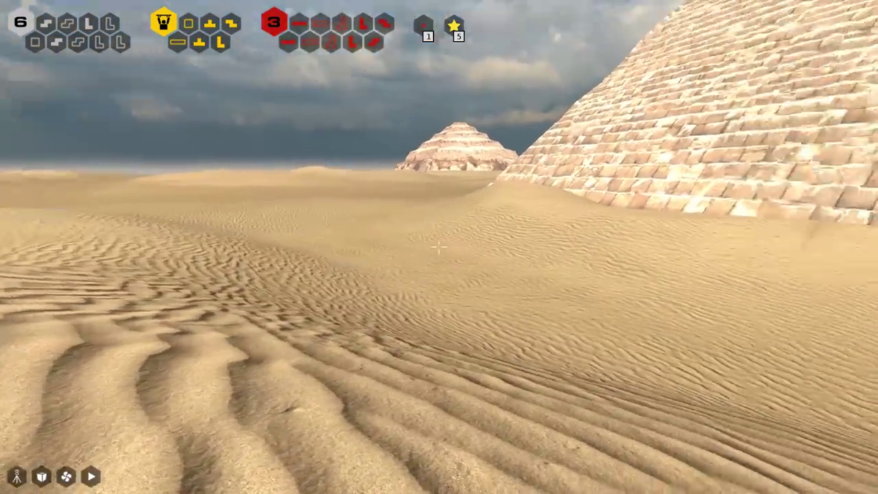
pyautogui.moveTo(439, 247)
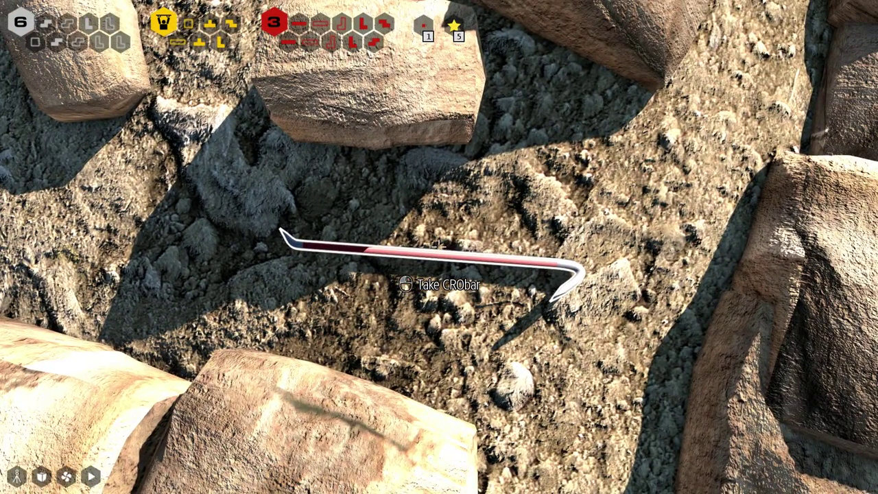
# Step: Take the crowbar lying among the rocks
pyautogui.click(439, 283)
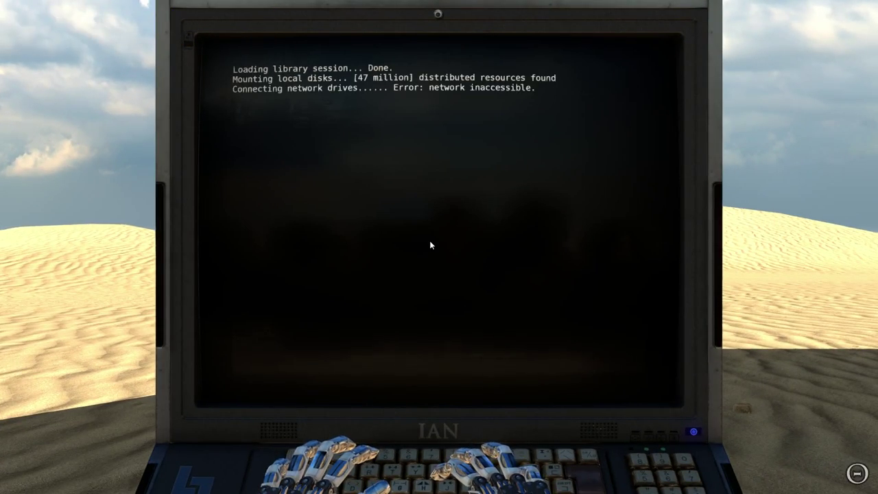
pyautogui.write('list')
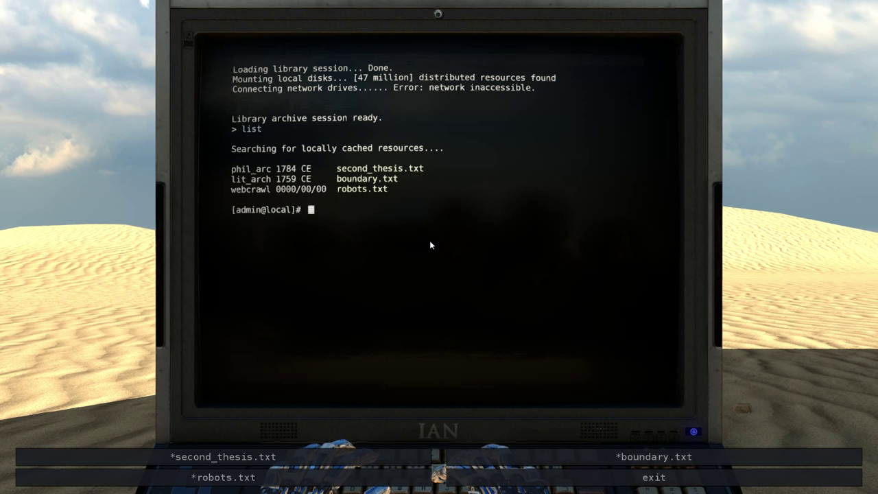
pyautogui.write('ope')
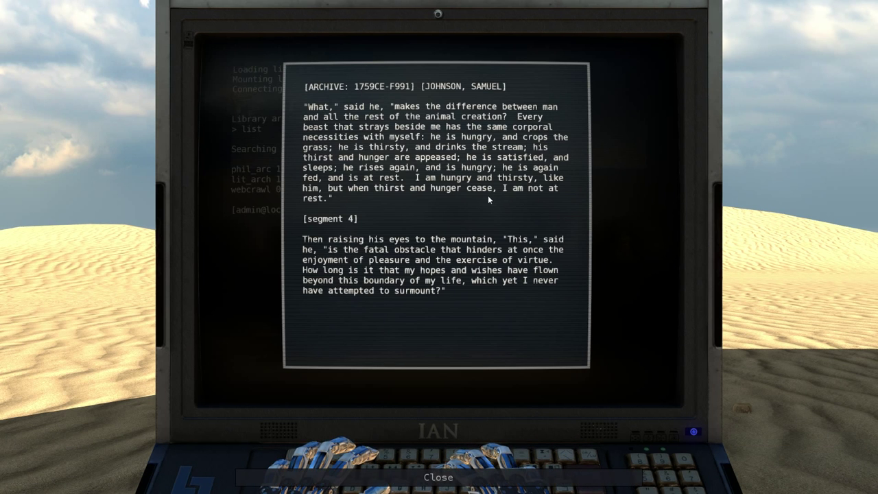
pyautogui.moveTo(746, 214)
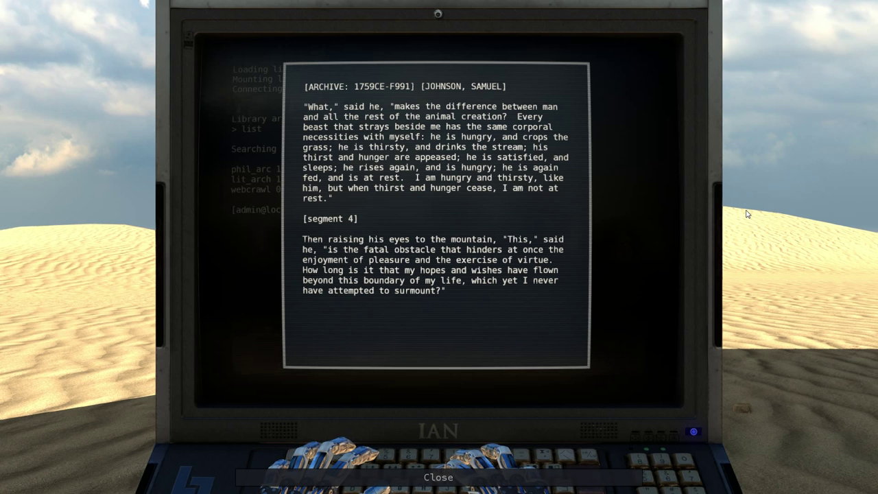
pyautogui.moveTo(720, 226)
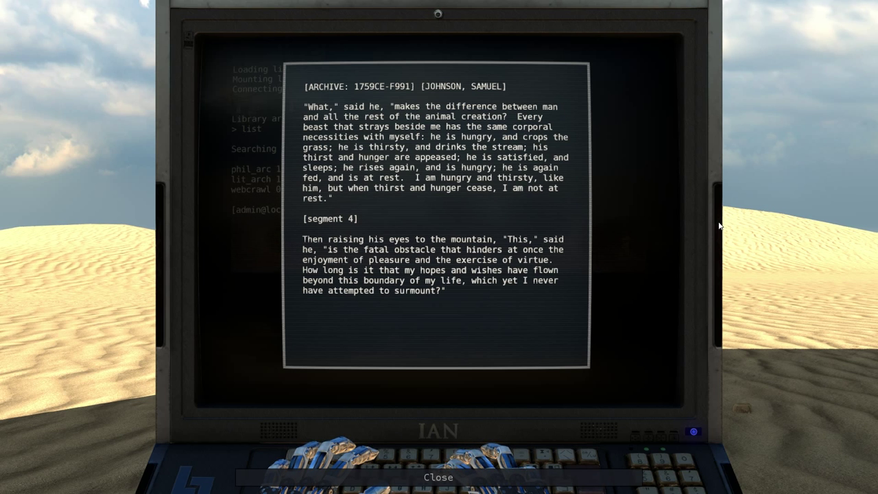
pyautogui.moveTo(731, 238)
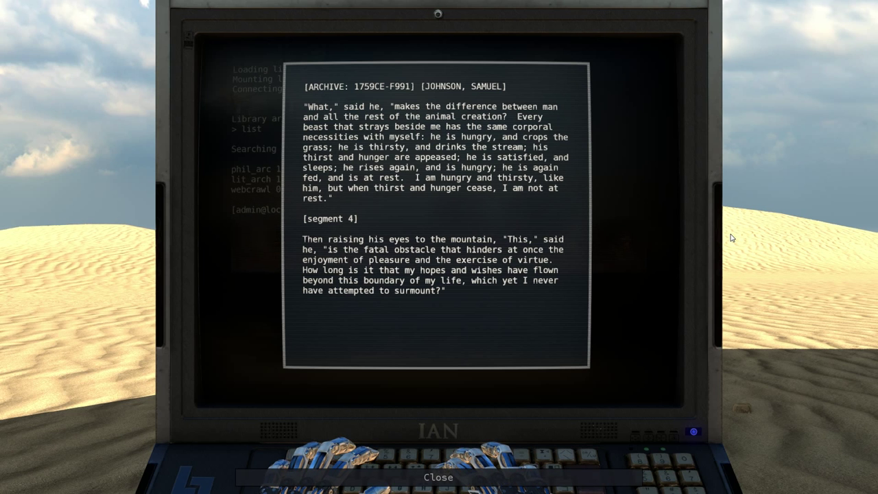
pyautogui.moveTo(324, 116)
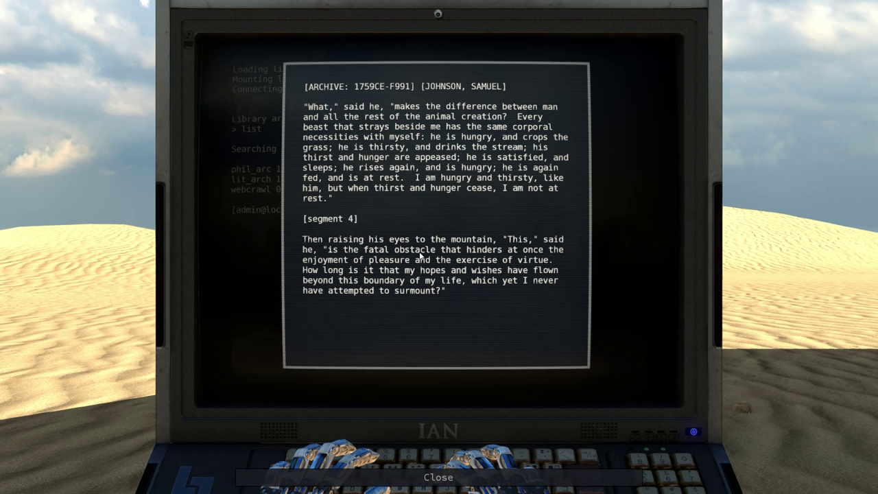
pyautogui.moveTo(597, 197)
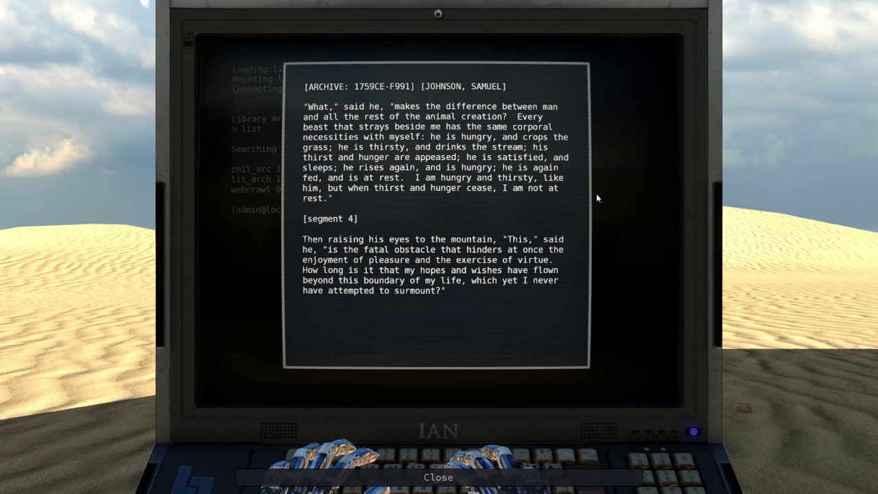
pyautogui.moveTo(460, 392)
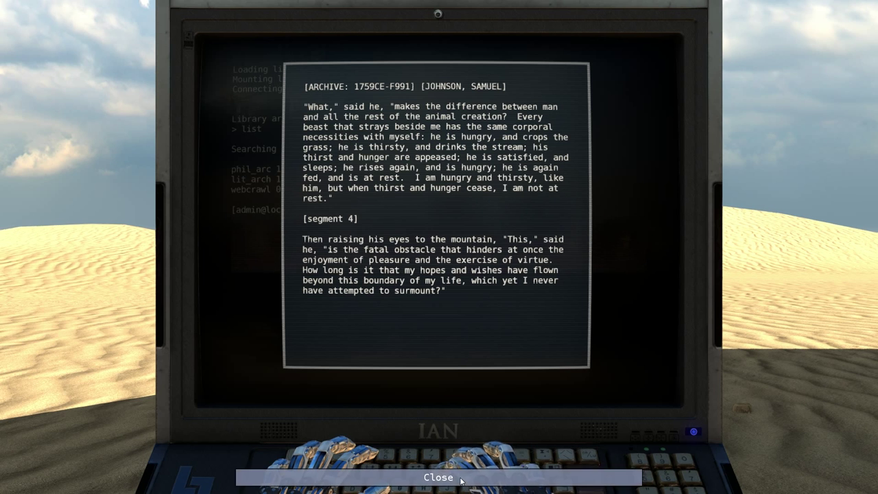
# Step: Close the Samuel Johnson archive entry to reach robots.txt
pyautogui.click(438, 477)
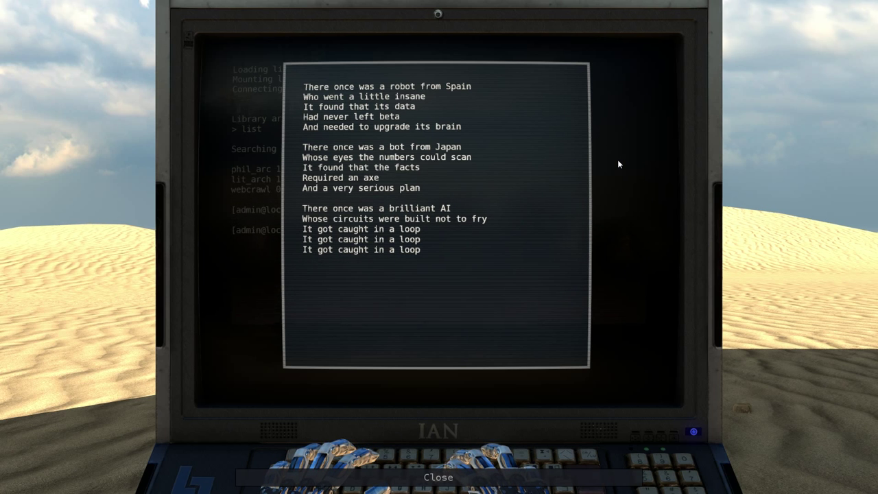
pyautogui.moveTo(670, 173)
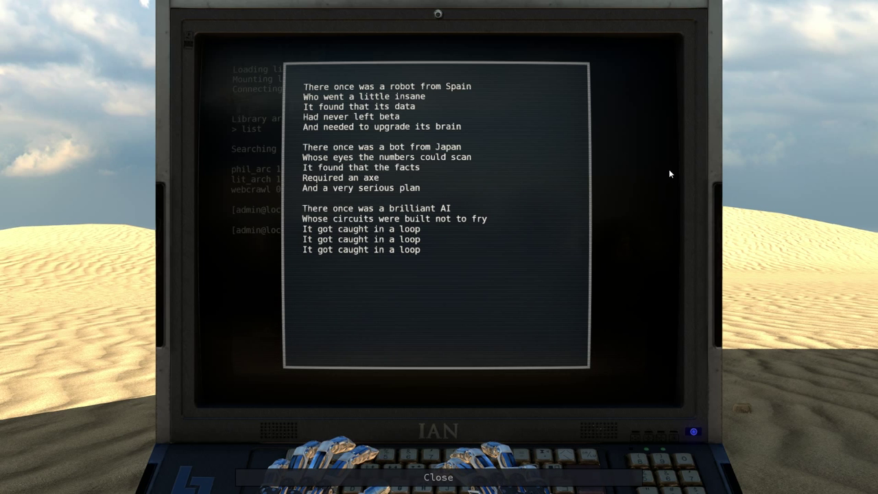
pyautogui.moveTo(321, 202)
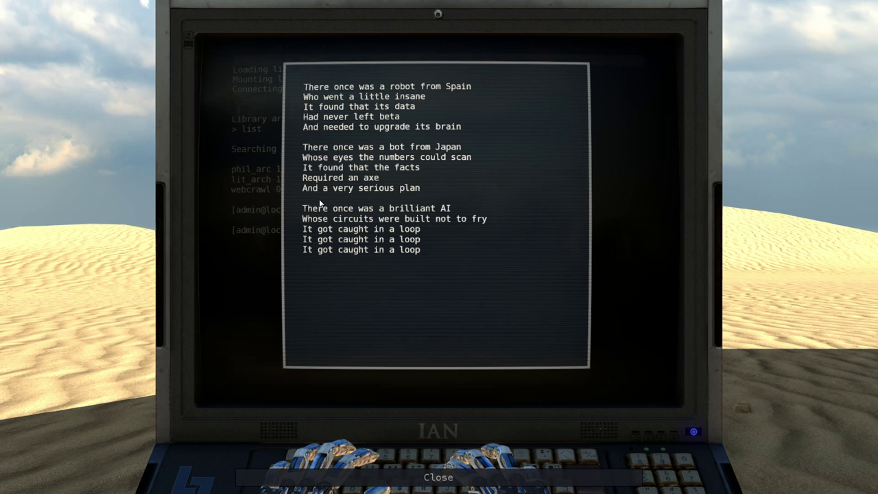
pyautogui.moveTo(540, 74)
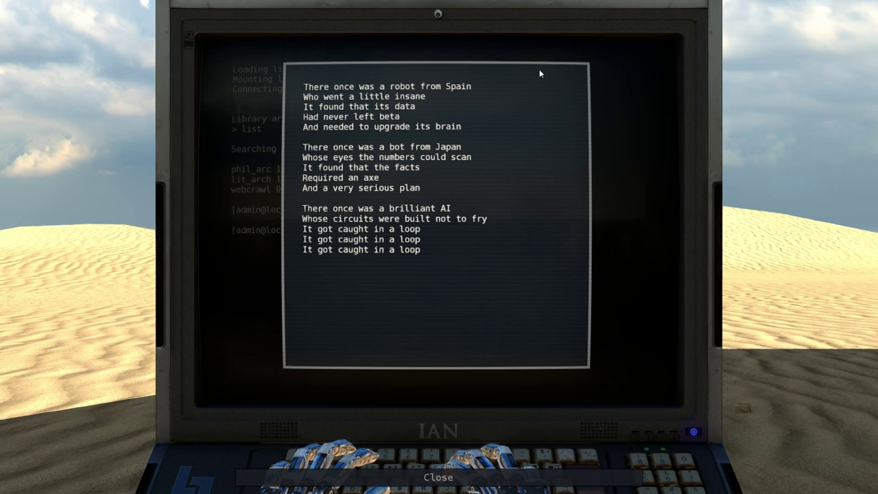
pyautogui.moveTo(532, 72)
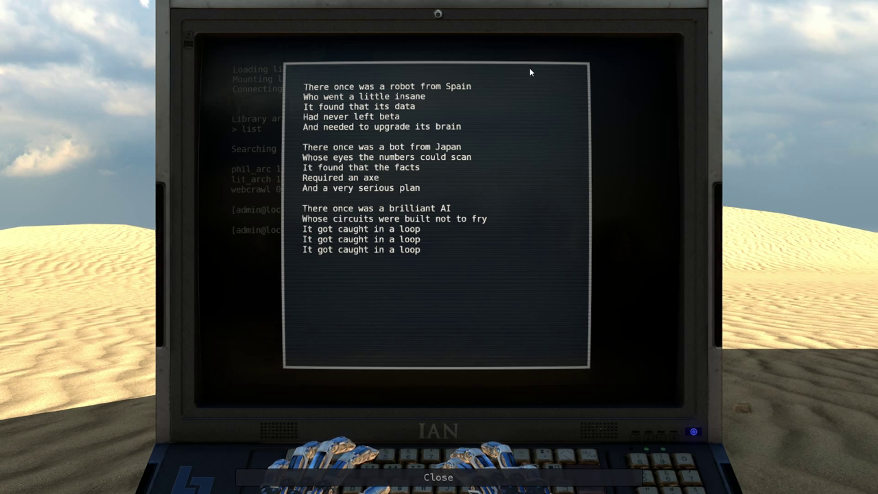
pyautogui.moveTo(351, 199)
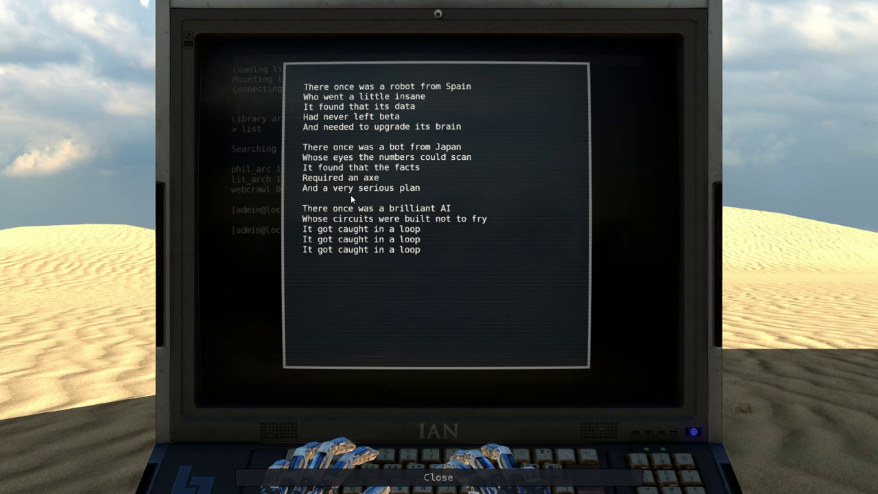
pyautogui.moveTo(406, 198)
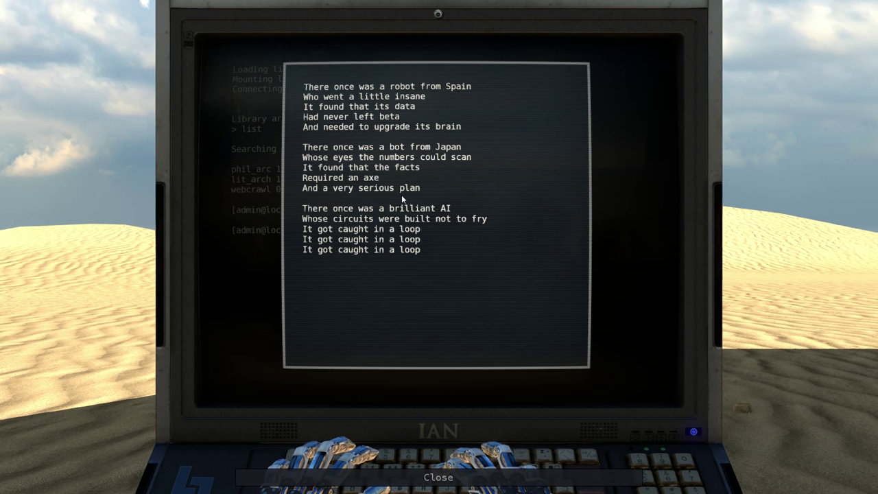
pyautogui.moveTo(519, 154)
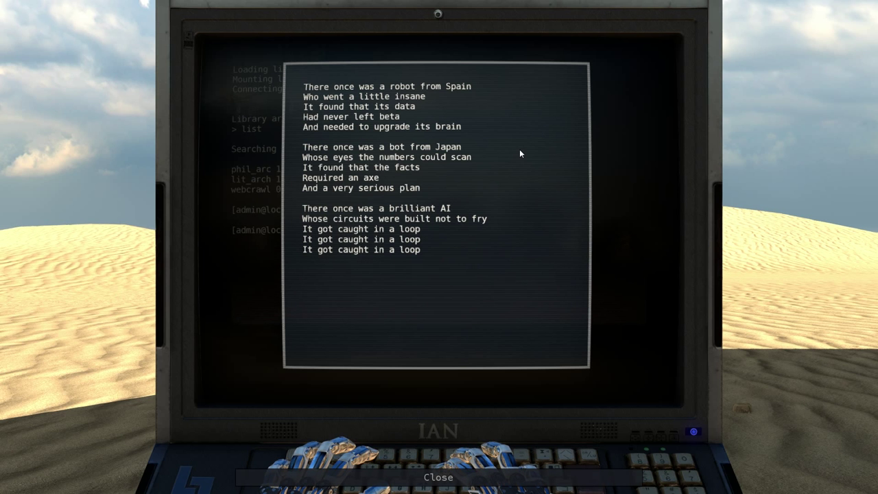
# Step: Close the limericks, open second_thesis.txt, and scroll the Kant passage to its end
pyautogui.click(438, 477)
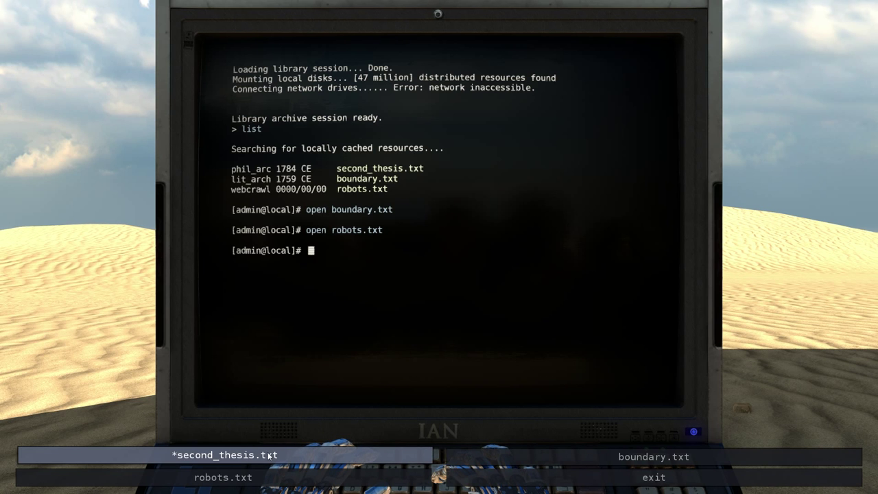
pyautogui.click(225, 455)
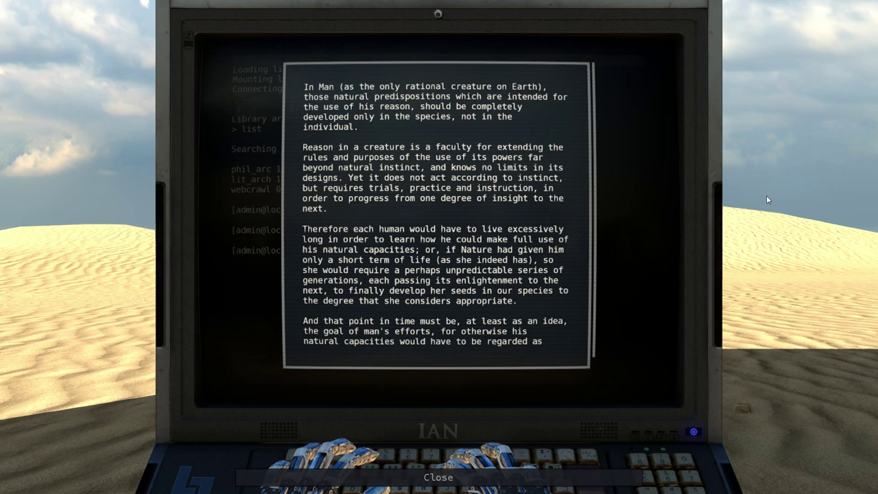
pyautogui.scroll(-3)
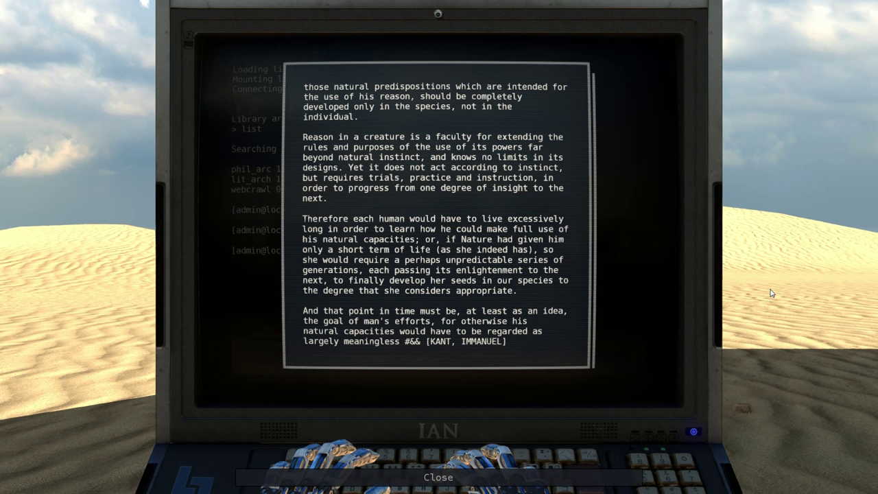
pyautogui.moveTo(781, 173)
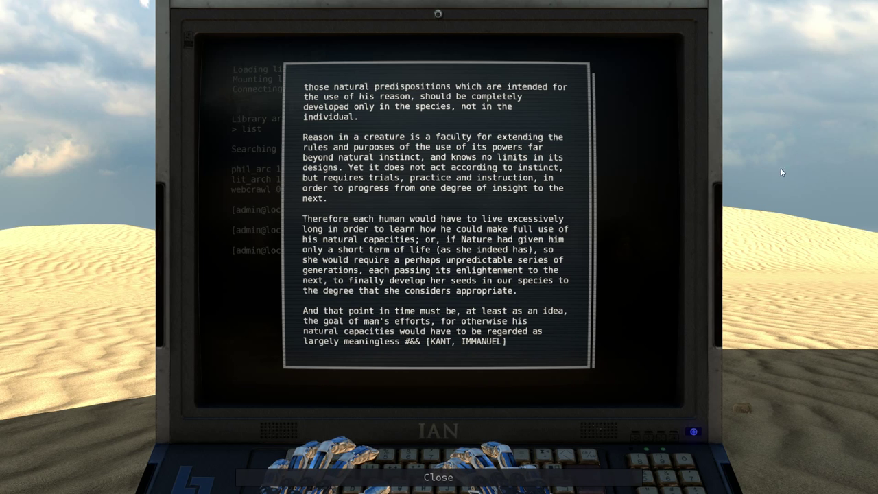
pyautogui.moveTo(491, 185)
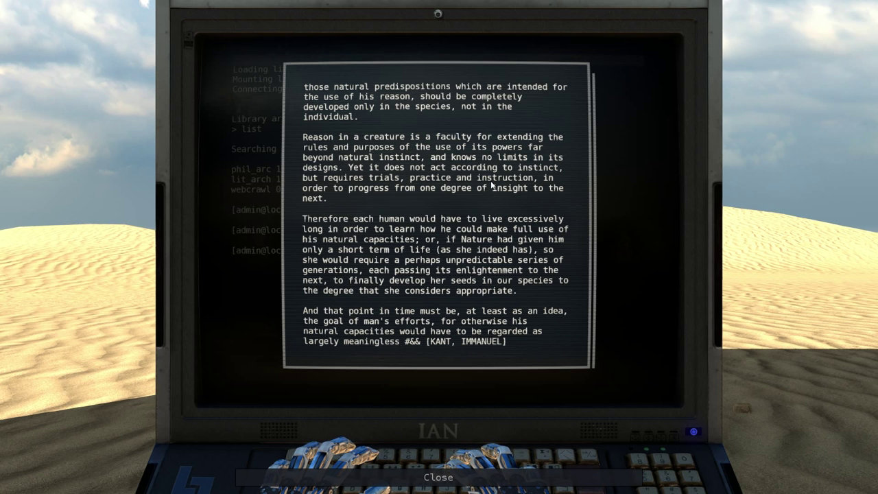
pyautogui.moveTo(508, 154)
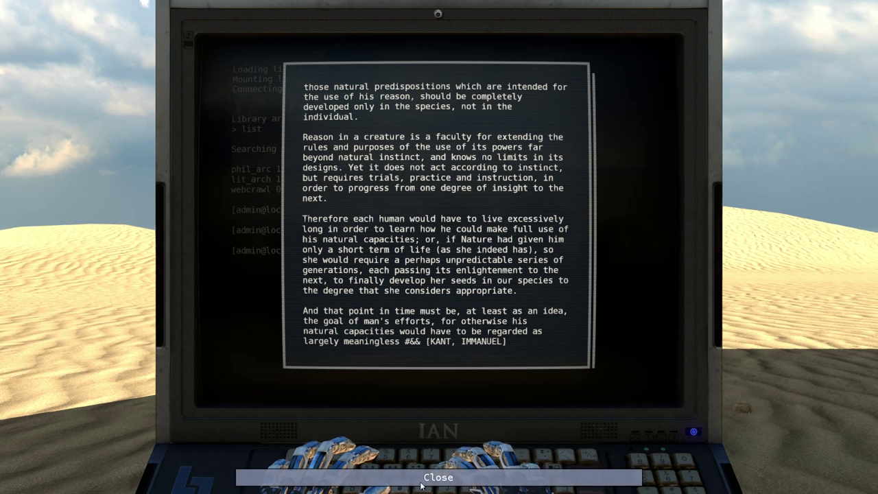
# Step: Close the Kant text and exit the terminal toward the temple wall
pyautogui.click(438, 477)
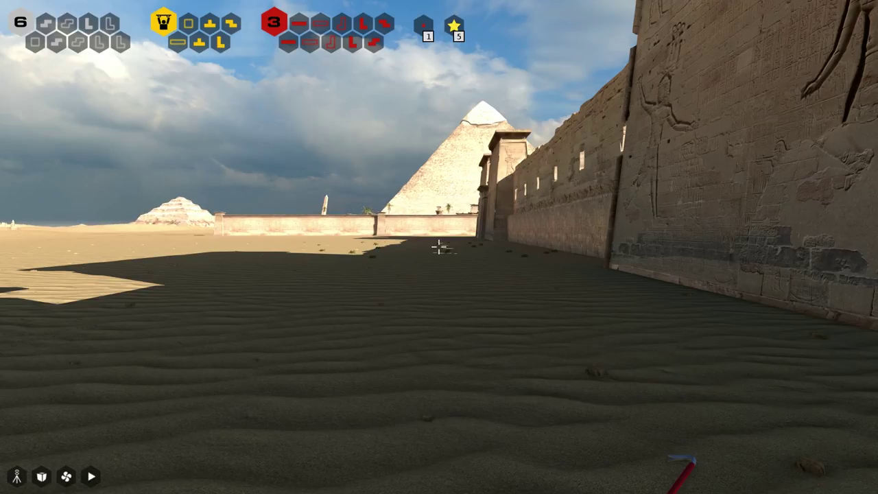
pyautogui.moveTo(438, 247)
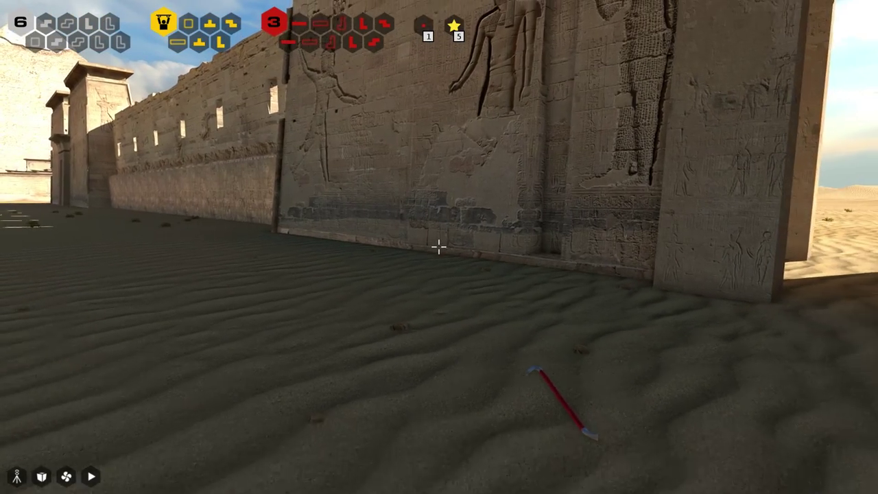
pyautogui.moveTo(439, 247)
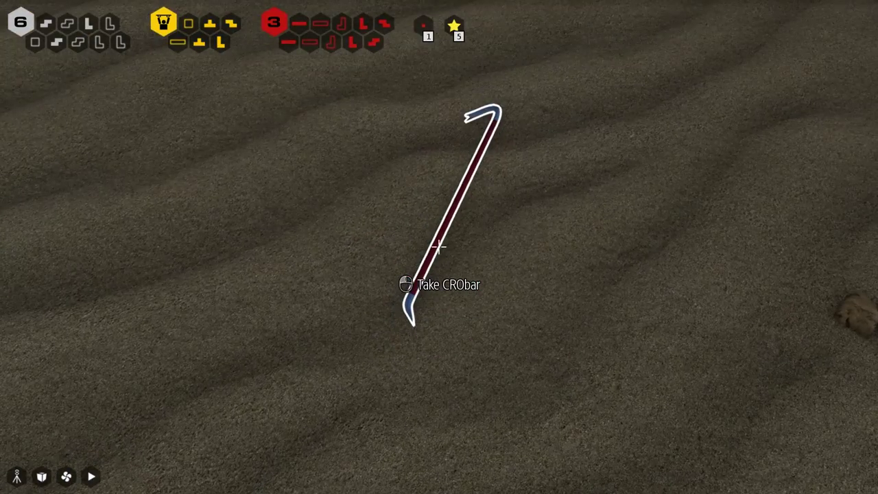
# Step: Pick up the crowbar, drop it, and pick it up again
pyautogui.click(439, 285)
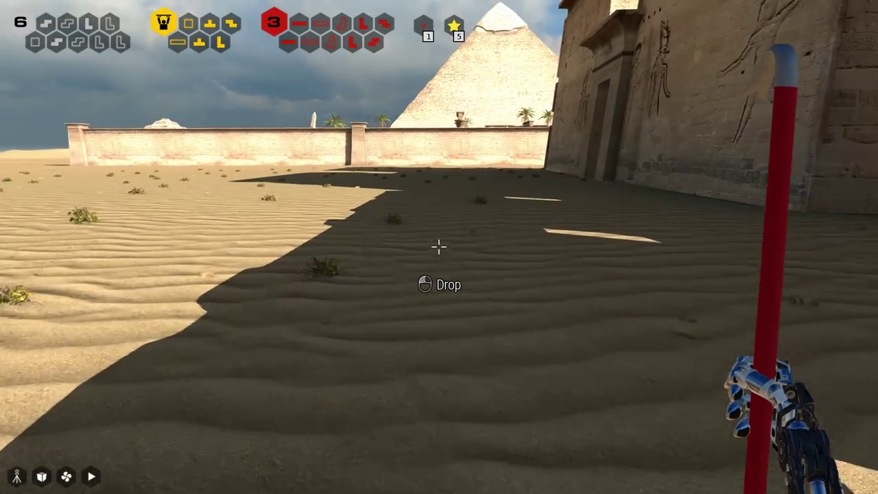
pyautogui.click(439, 284)
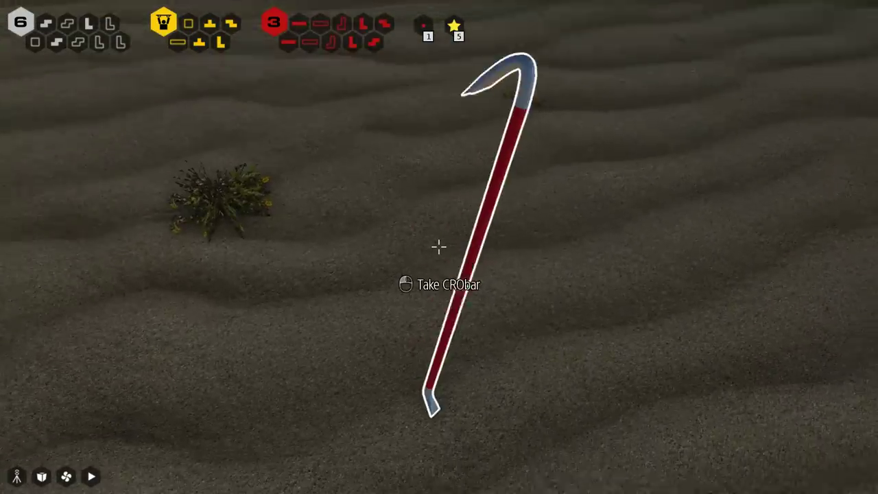
pyautogui.click(439, 284)
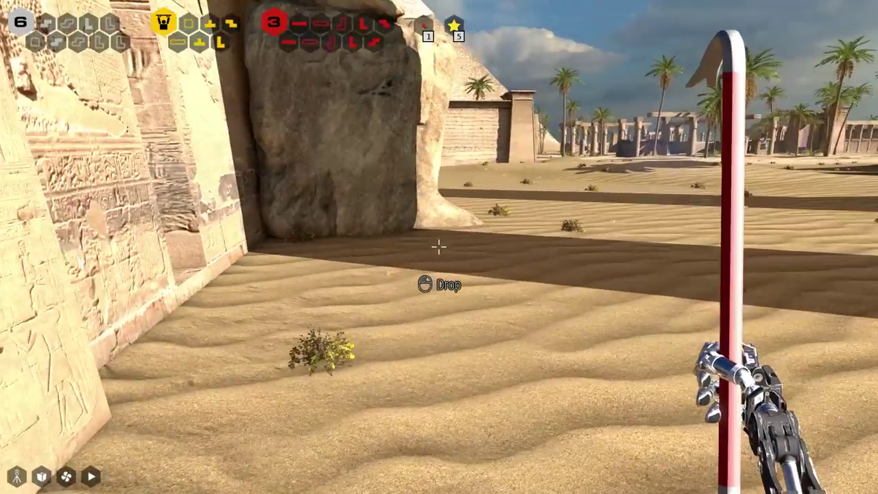
pyautogui.moveTo(439, 246)
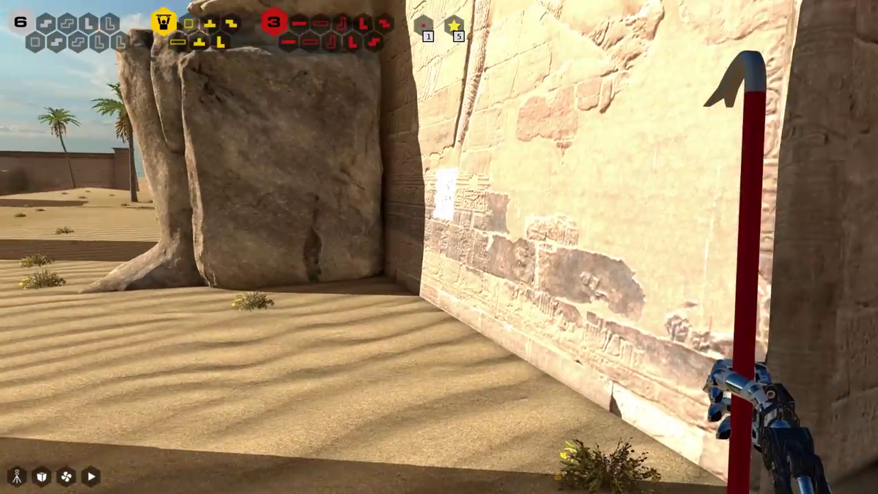